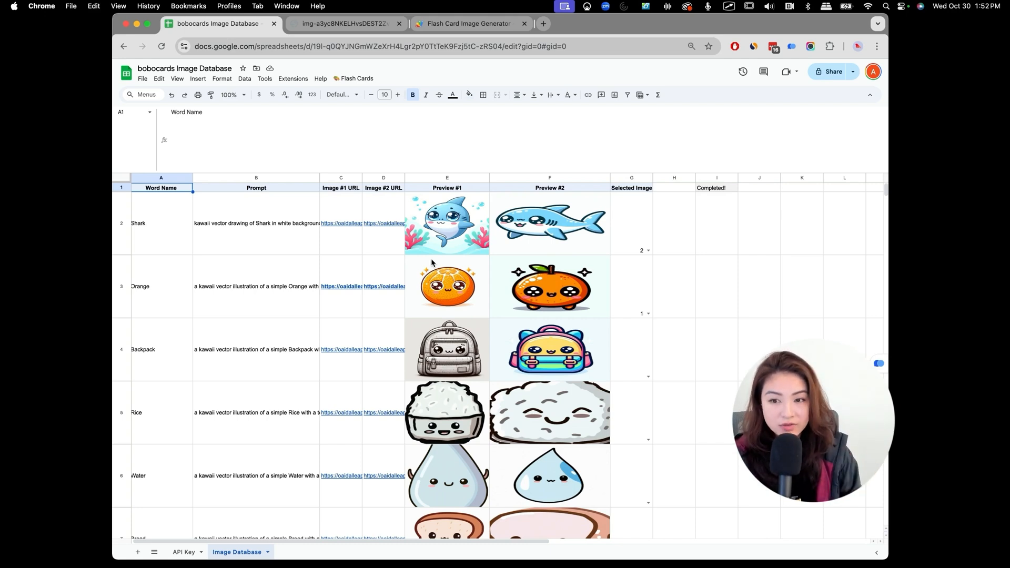
# Step: Enter Car in A8 and copy the CONCATENATE prompt formula from B7 down to B8
pyautogui.scroll(-3)
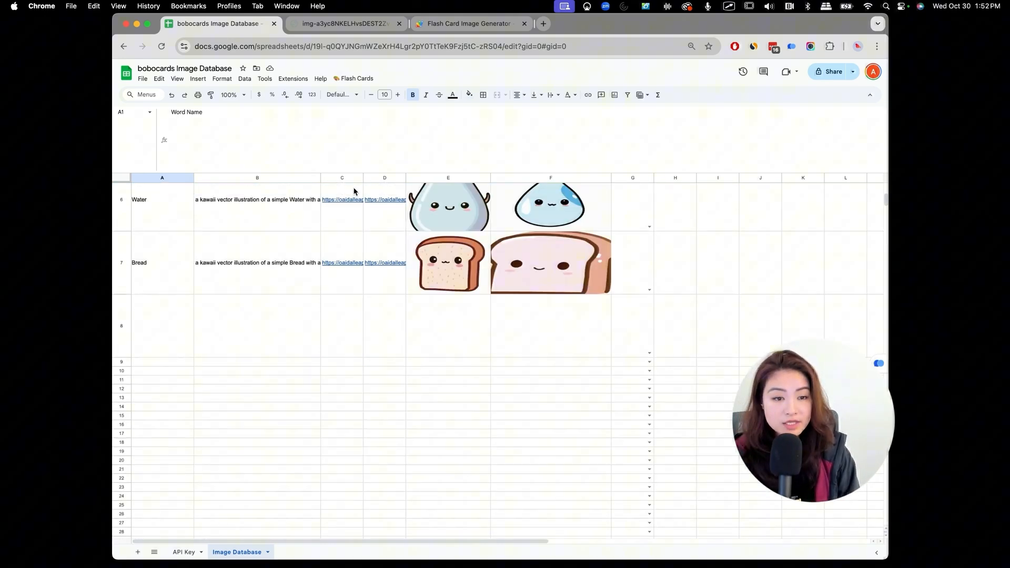
pyautogui.click(162, 325)
pyautogui.write('Car')
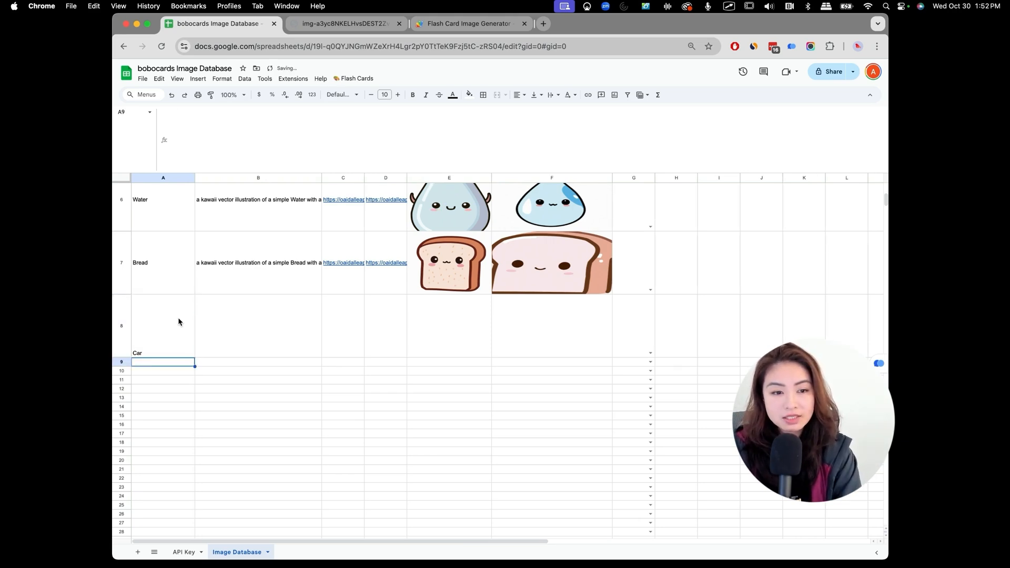
pyautogui.click(258, 325)
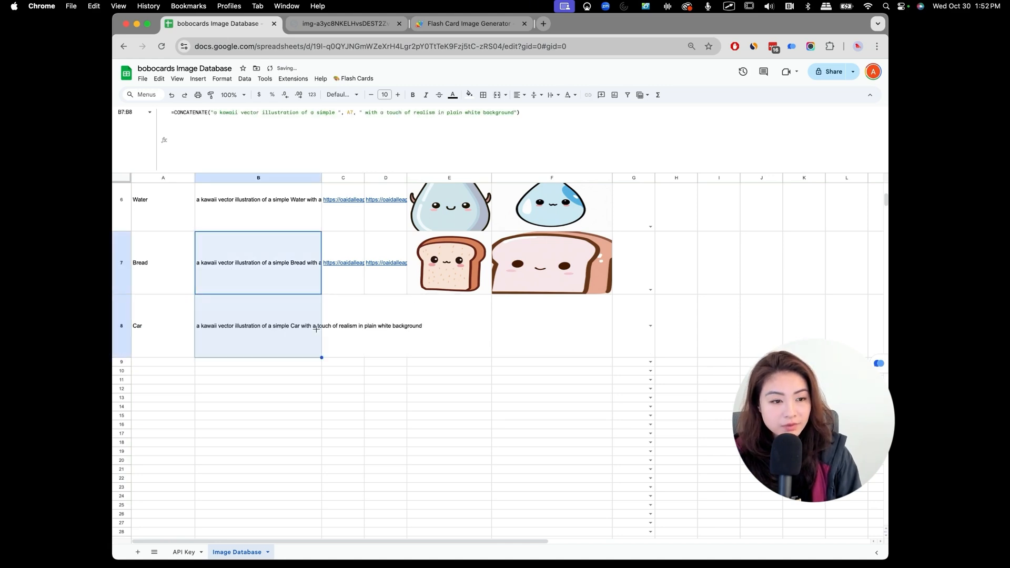
pyautogui.click(258, 325)
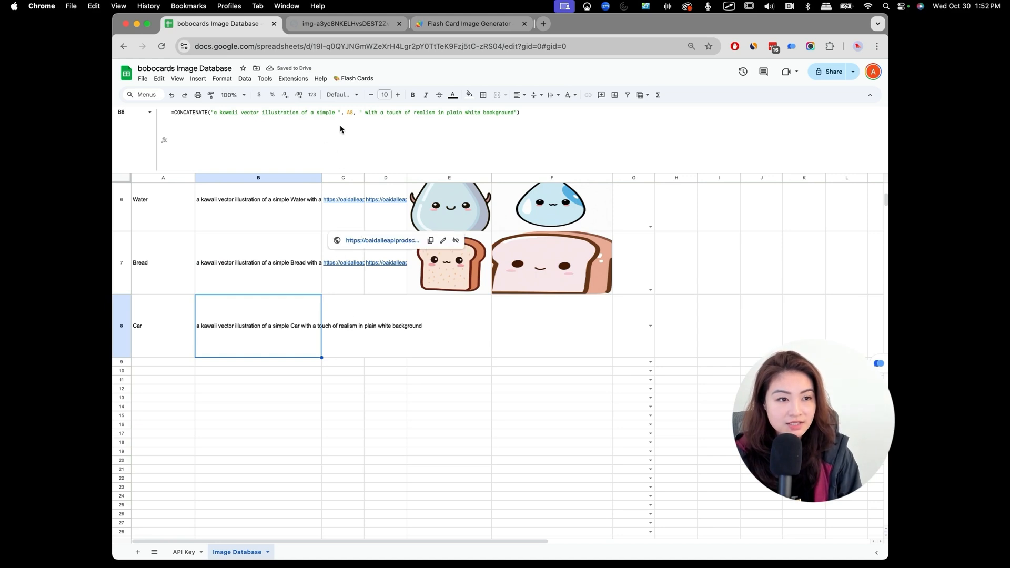
pyautogui.click(343, 326)
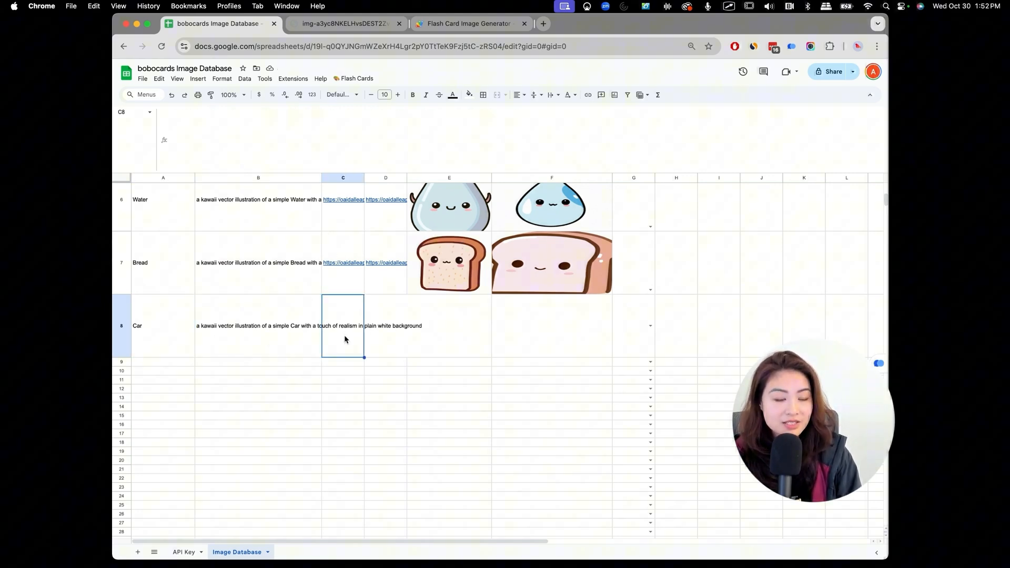
pyautogui.moveTo(288, 303)
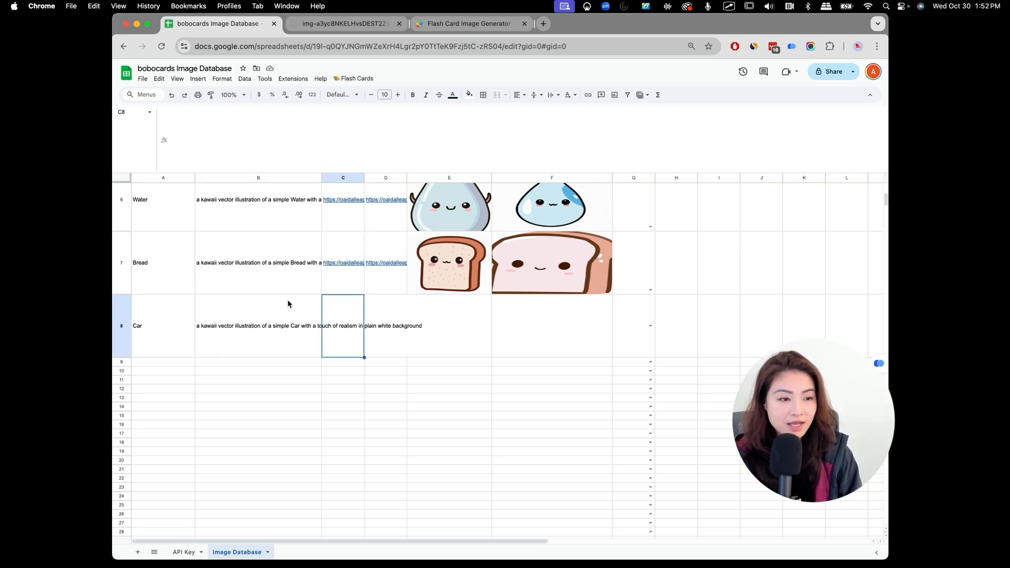
pyautogui.scroll(3)
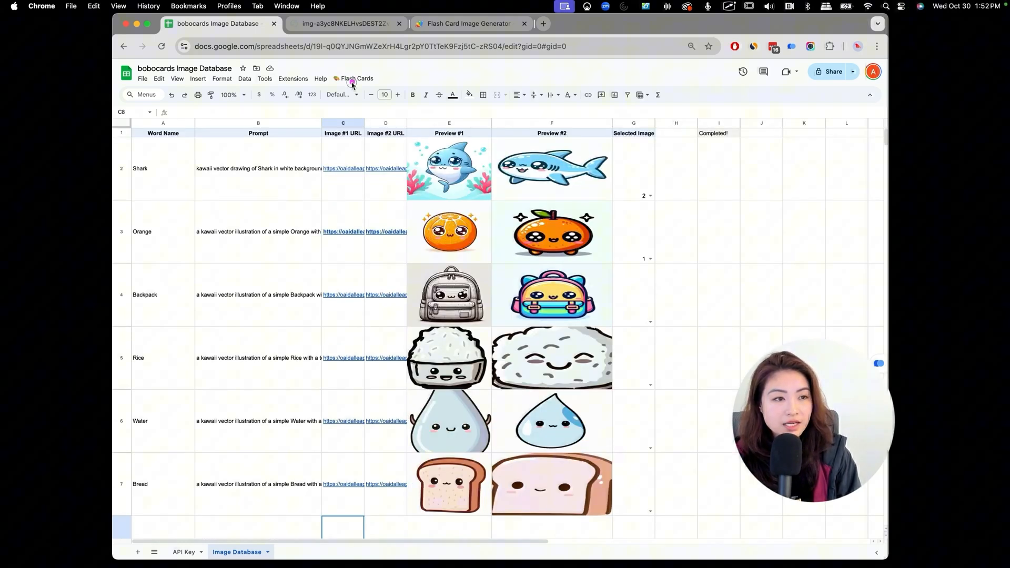
# Step: Run Flash Cards > Generate Images so the script processes the new Car row
pyautogui.click(357, 78)
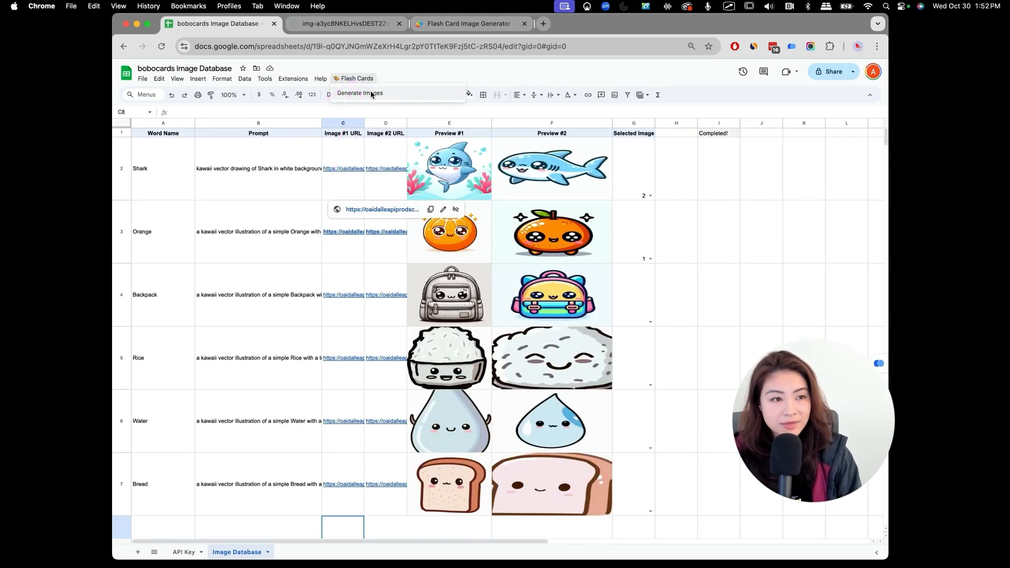
pyautogui.click(358, 93)
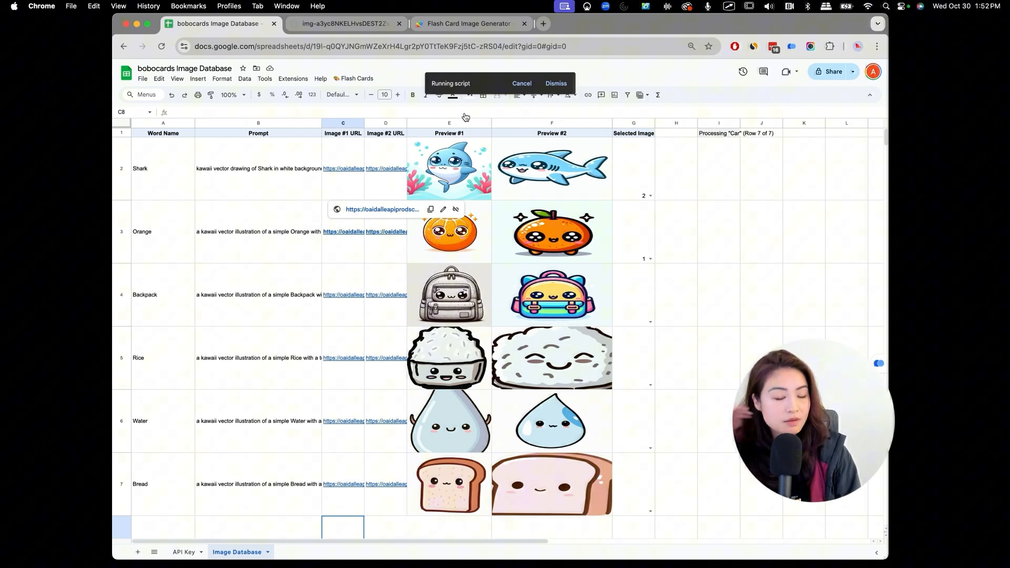
pyautogui.moveTo(465, 113)
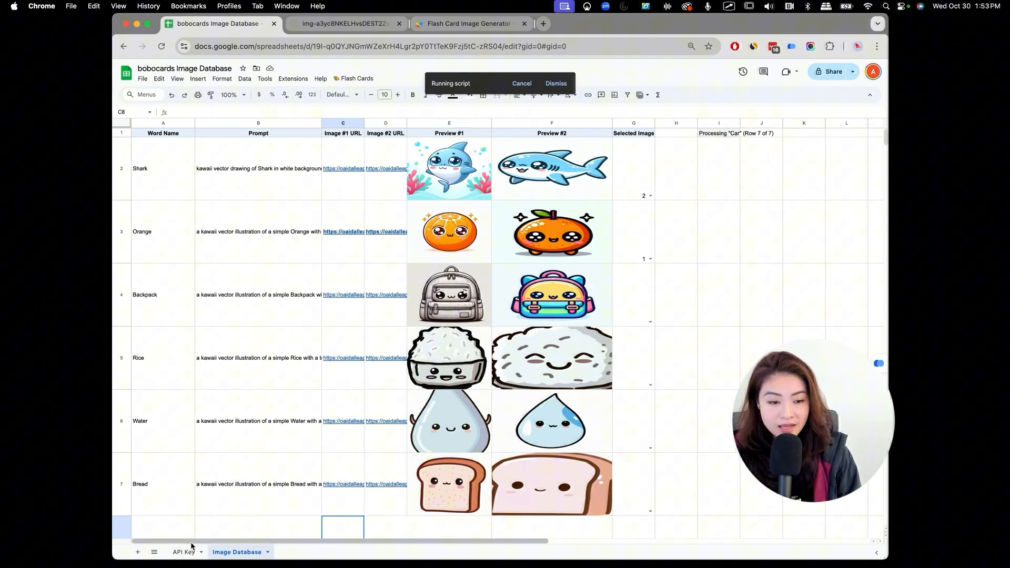
pyautogui.scroll(-3)
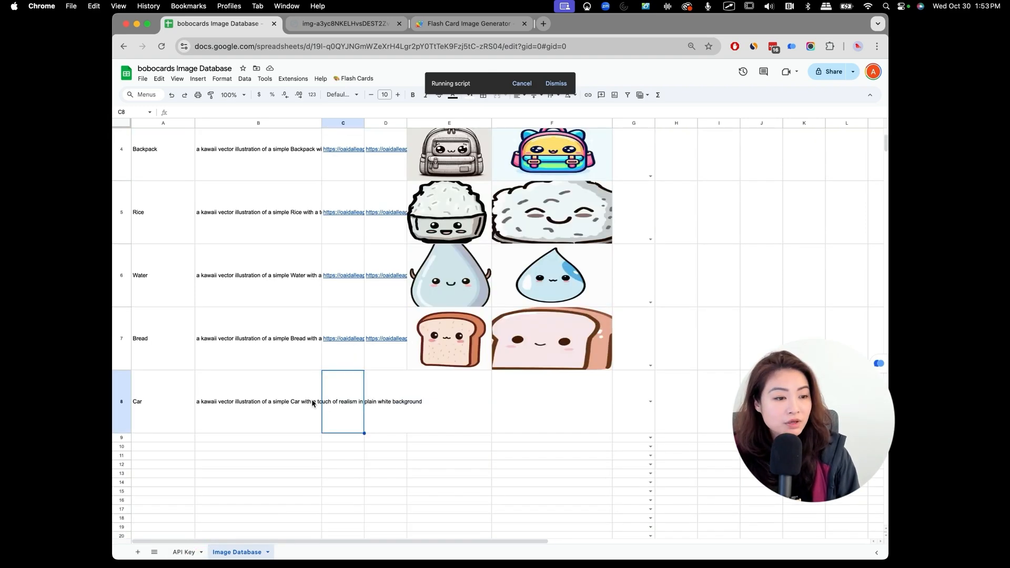
pyautogui.scroll(3)
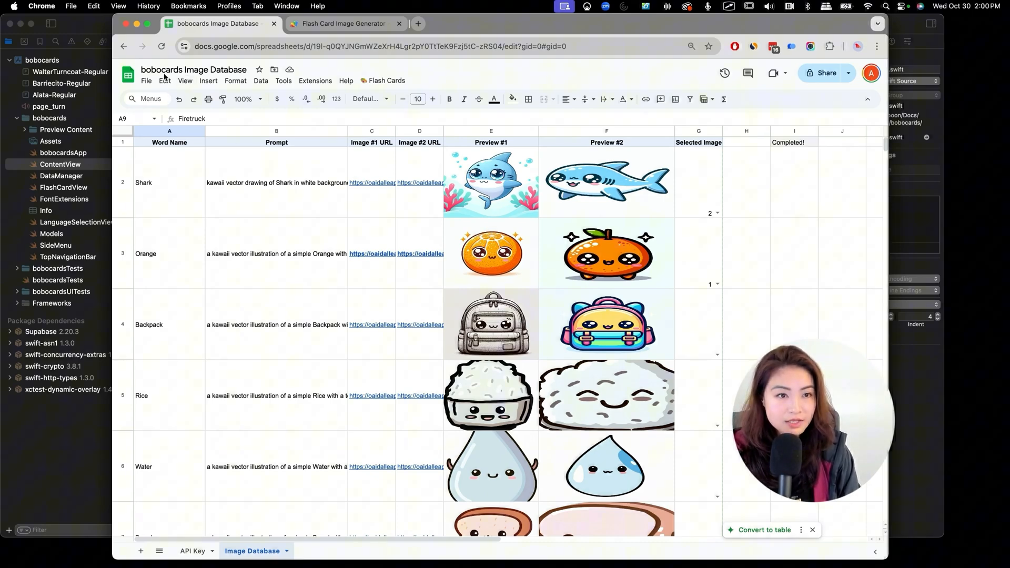
pyautogui.moveTo(791, 127)
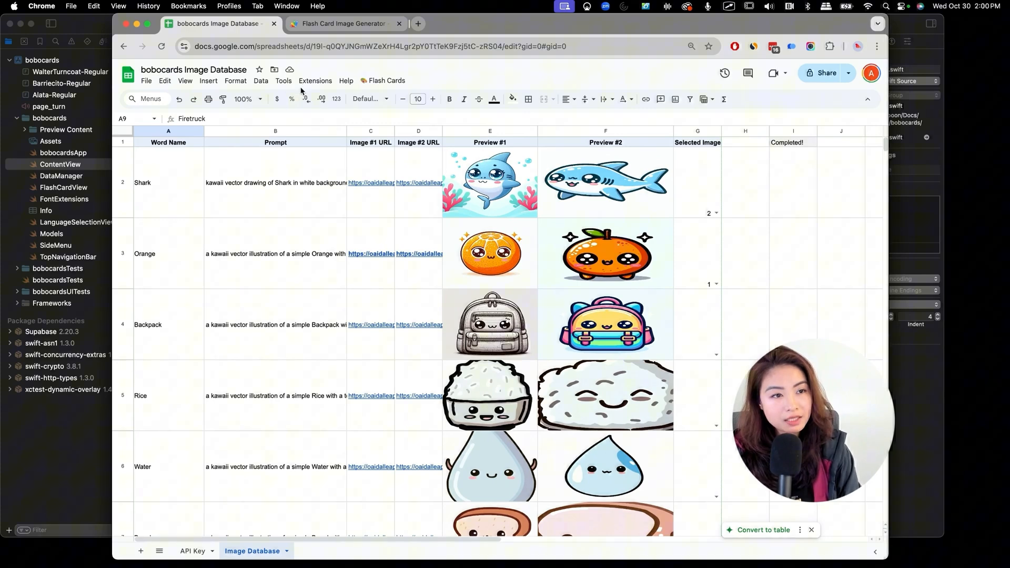
pyautogui.click(315, 81)
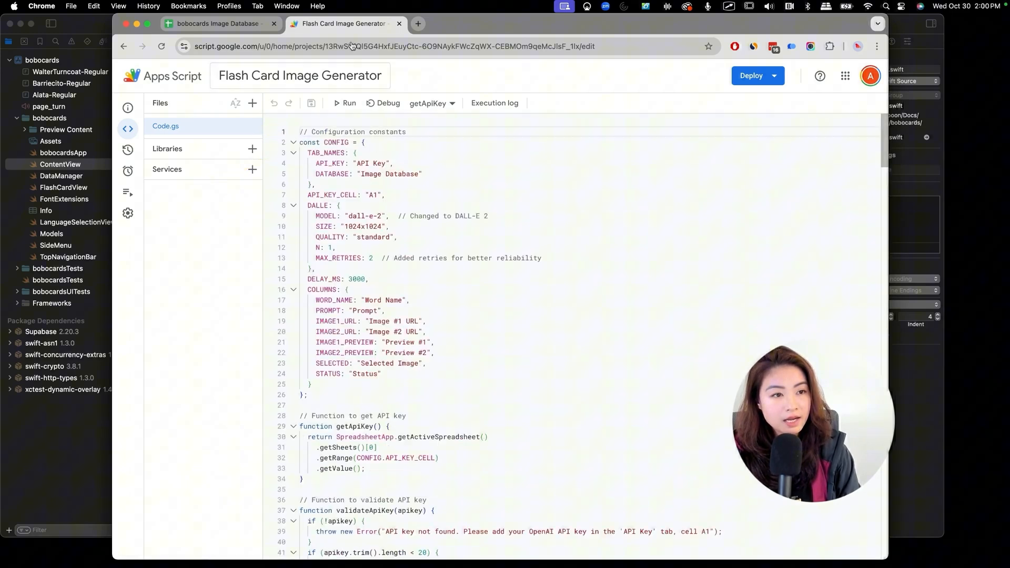
pyautogui.click(430, 103)
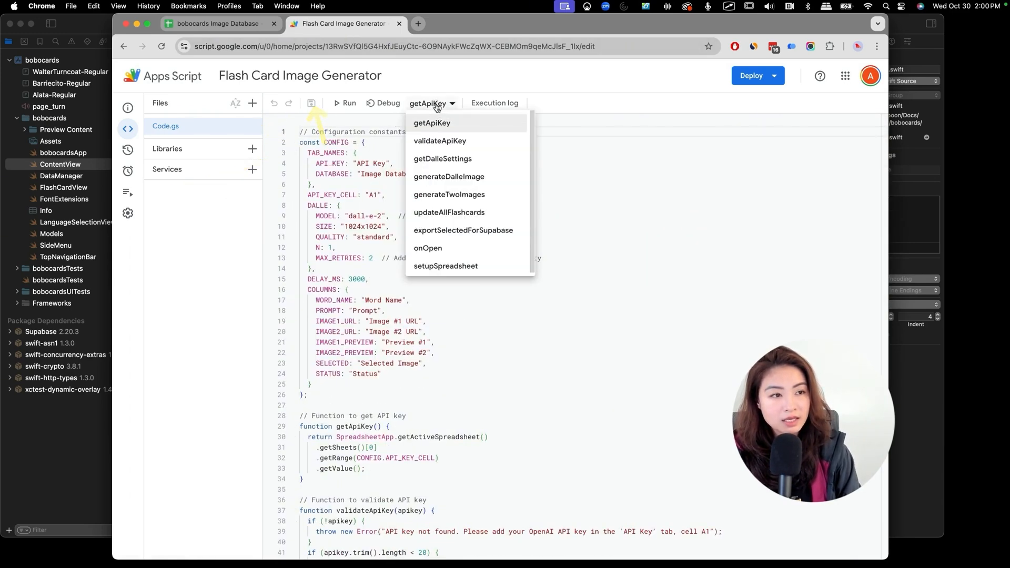
pyautogui.click(219, 23)
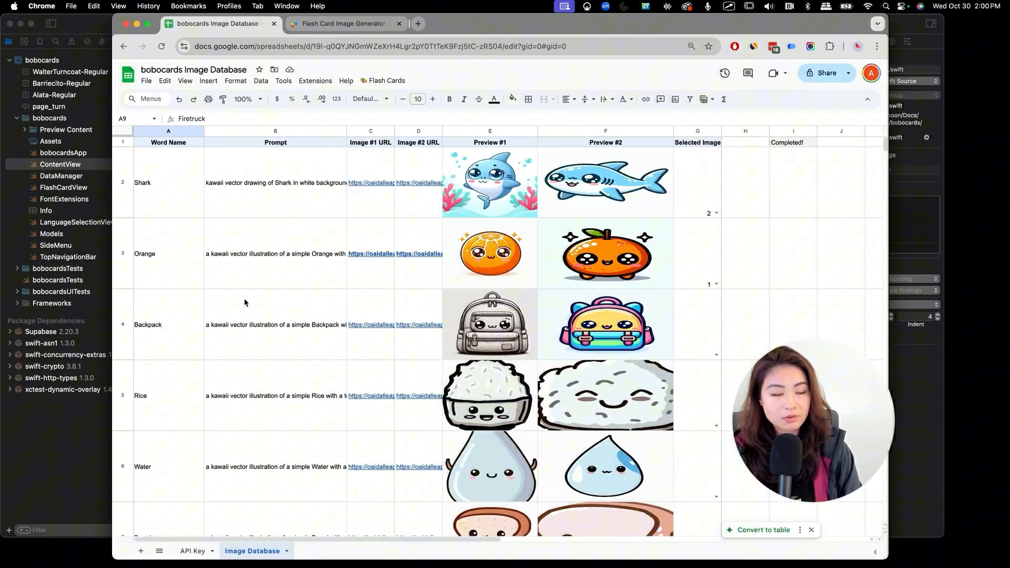
# Step: Fill the prompt formula down into rows 9–11 for Firetruck, Excavator and Ambulance
pyautogui.click(167, 182)
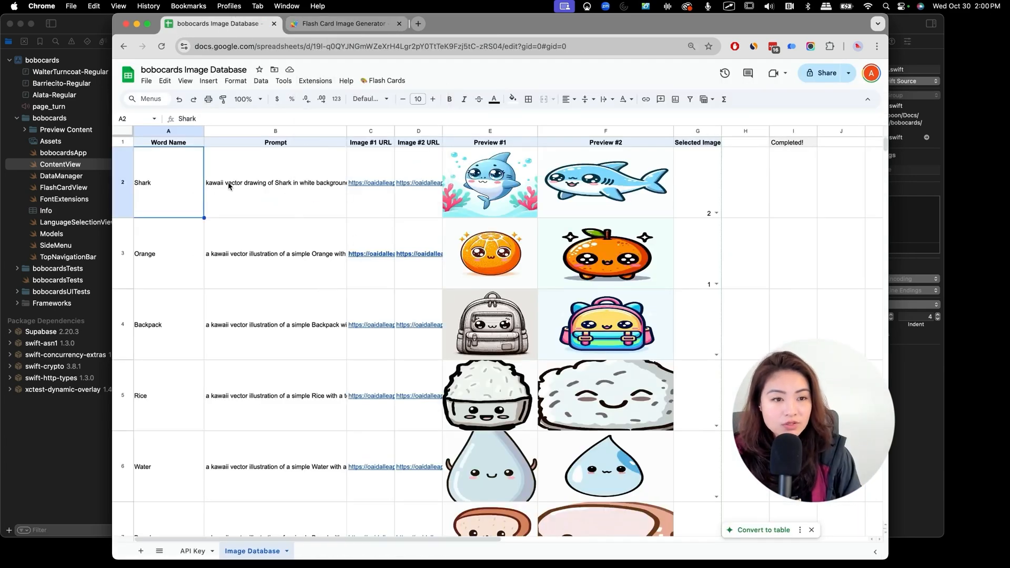
pyautogui.click(275, 182)
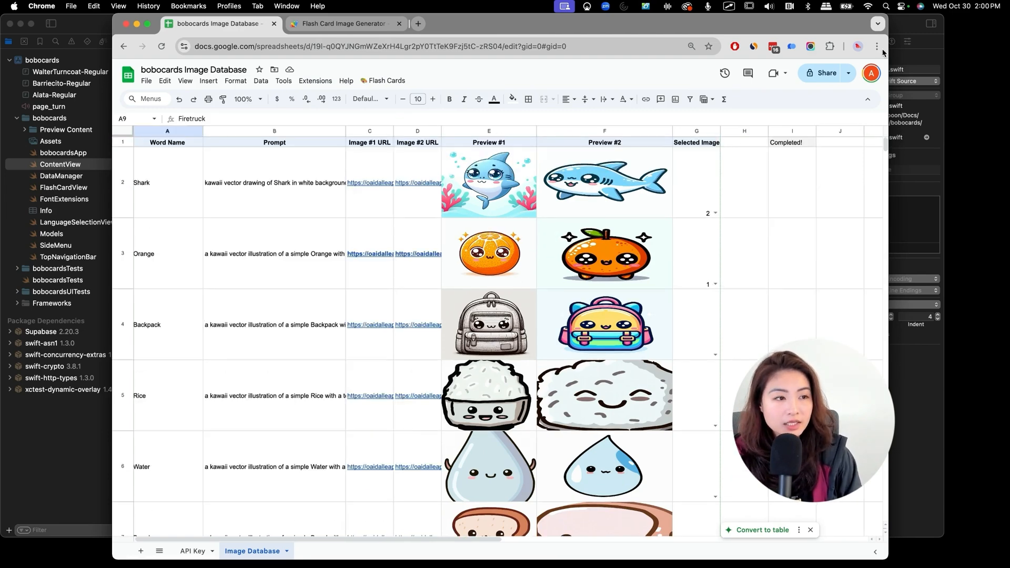
pyautogui.click(387, 81)
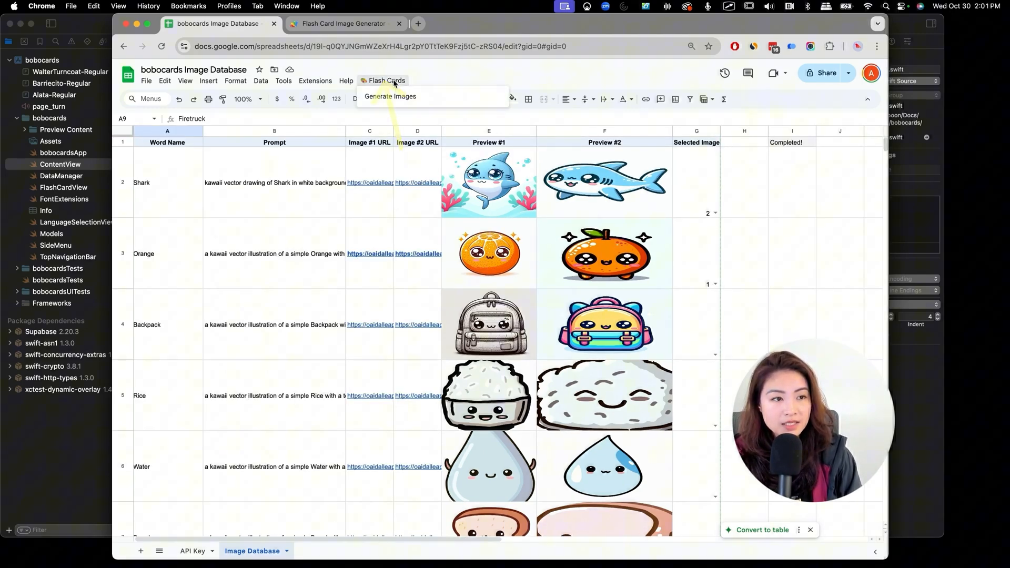
pyautogui.scroll(-3)
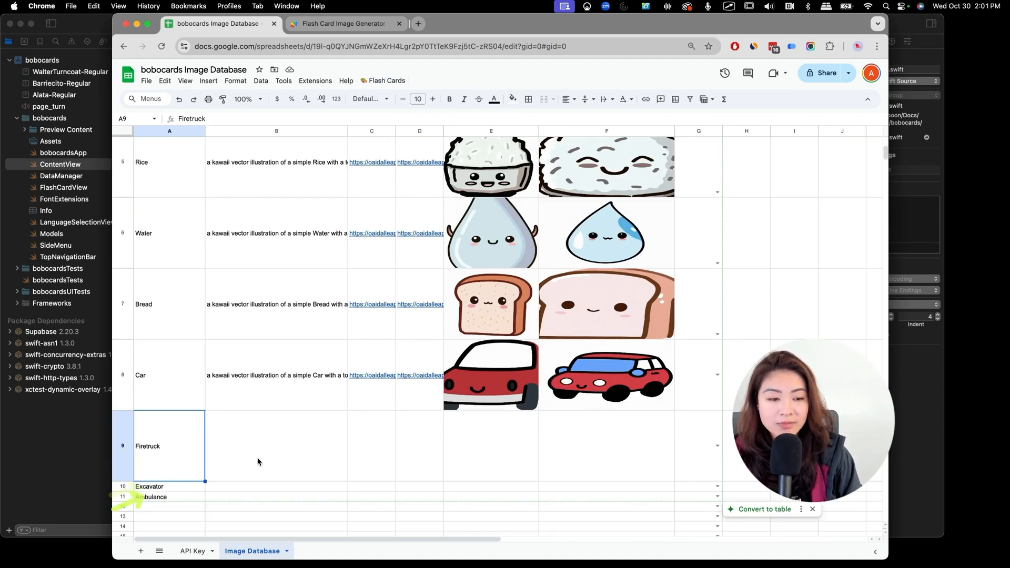
pyautogui.click(277, 375)
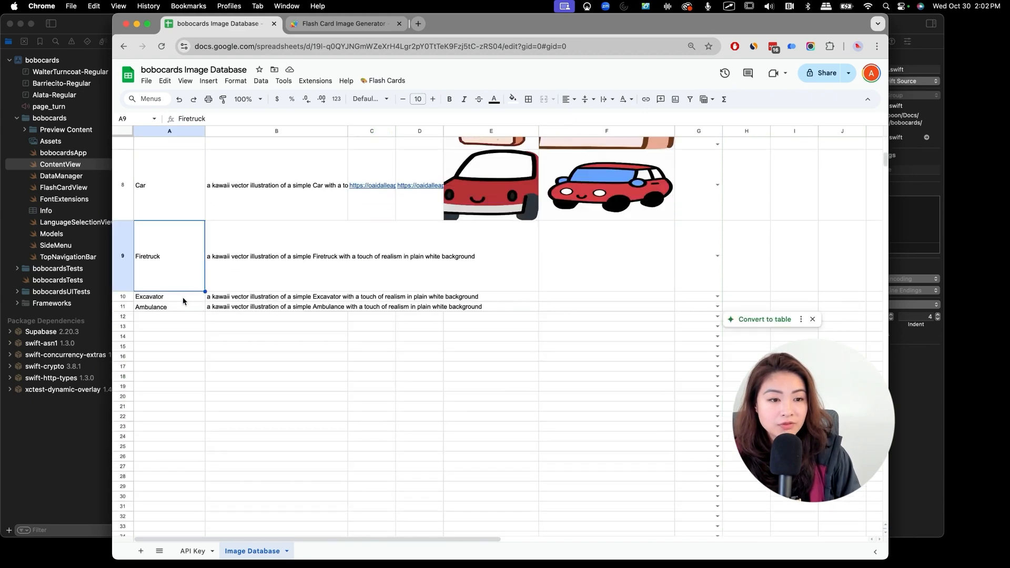
pyautogui.scroll(3)
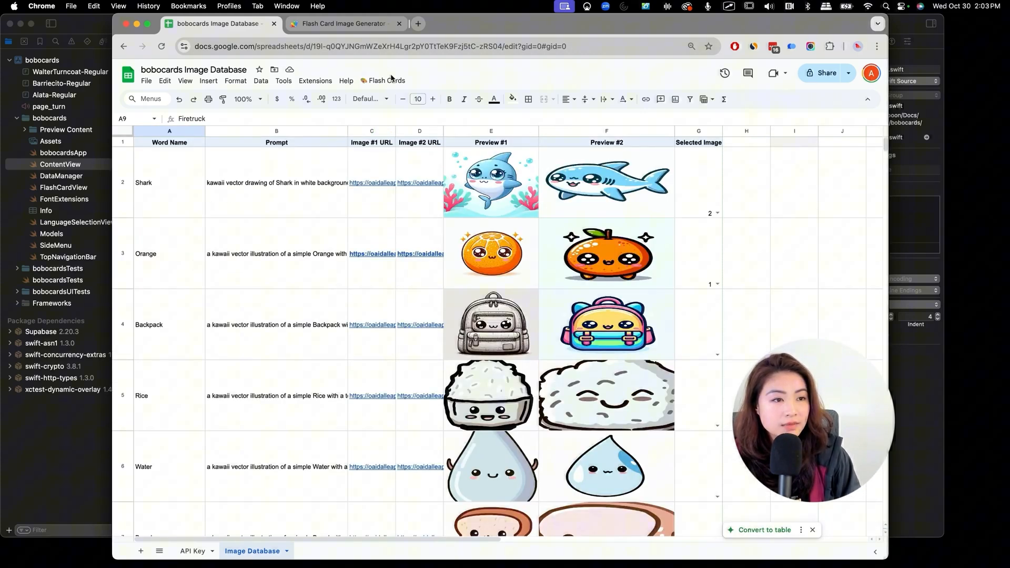
# Step: Run Generate Images again and let the script work through Firetruck and Excavator
pyautogui.click(385, 81)
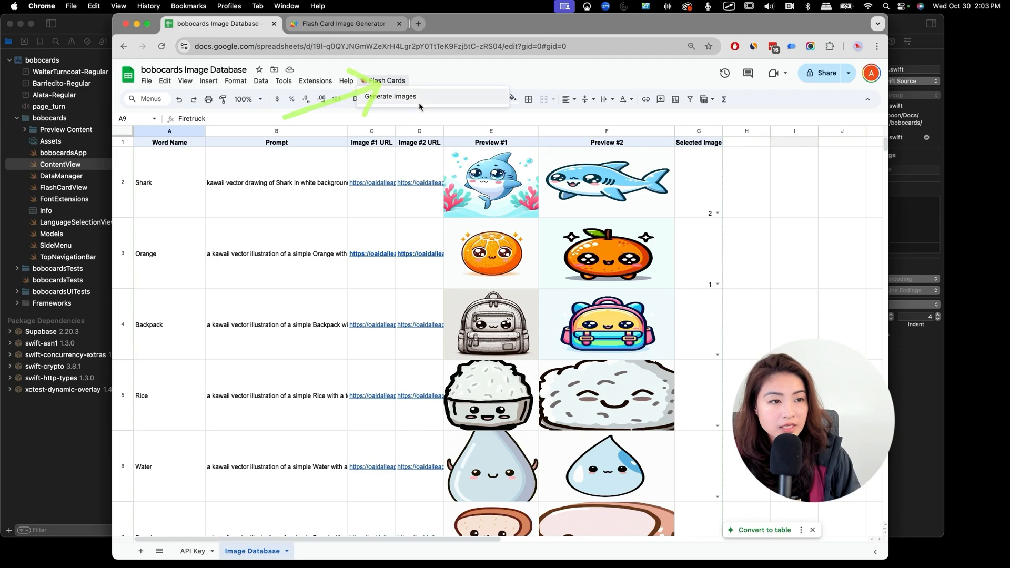
pyautogui.click(391, 96)
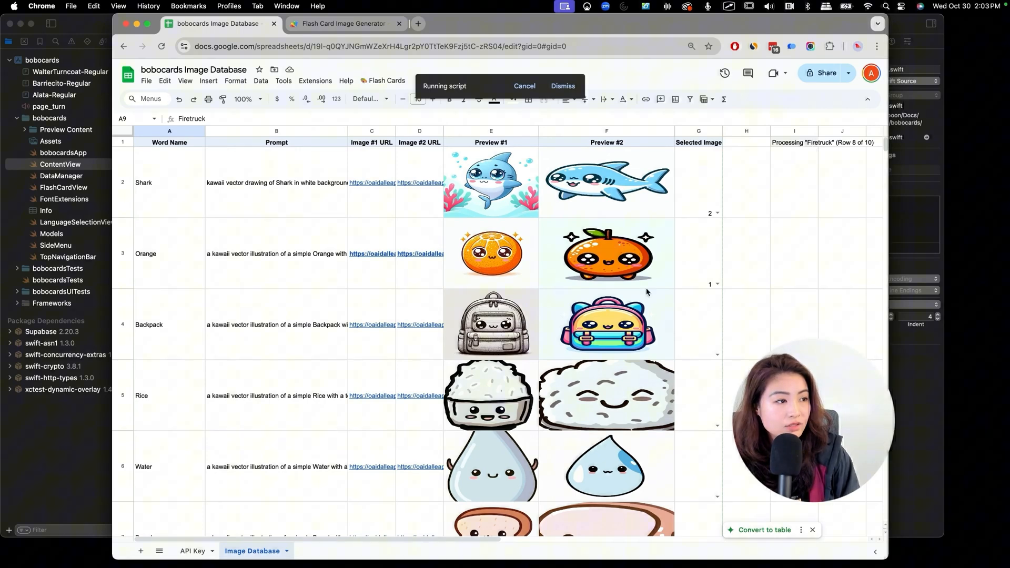
pyautogui.scroll(-3)
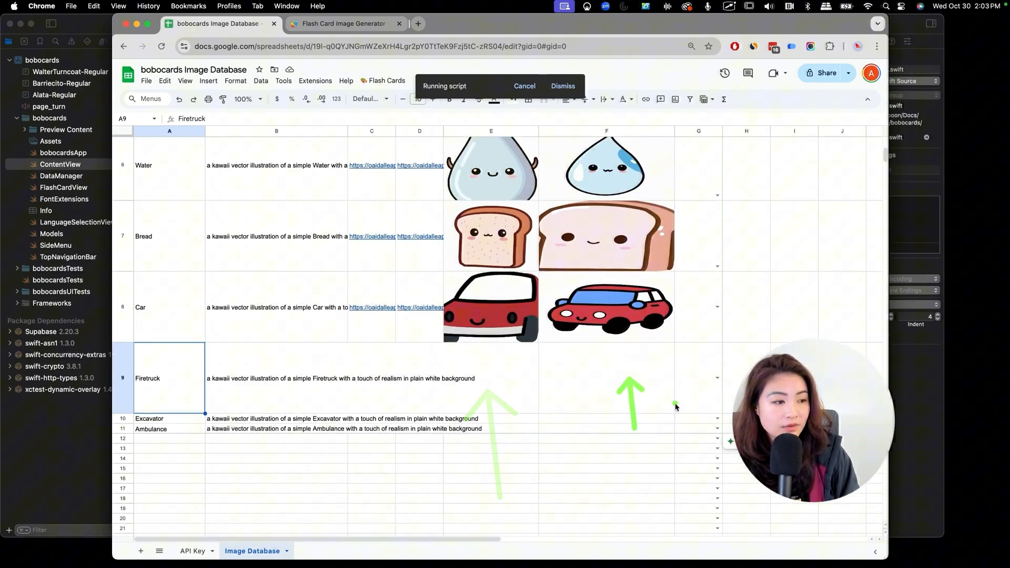
pyautogui.scroll(3)
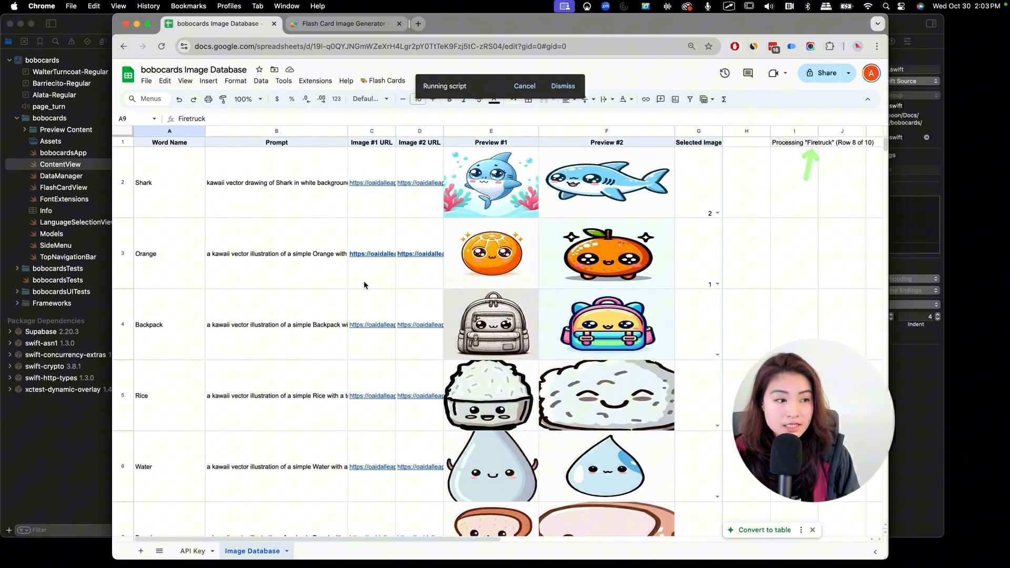
pyautogui.moveTo(543, 358)
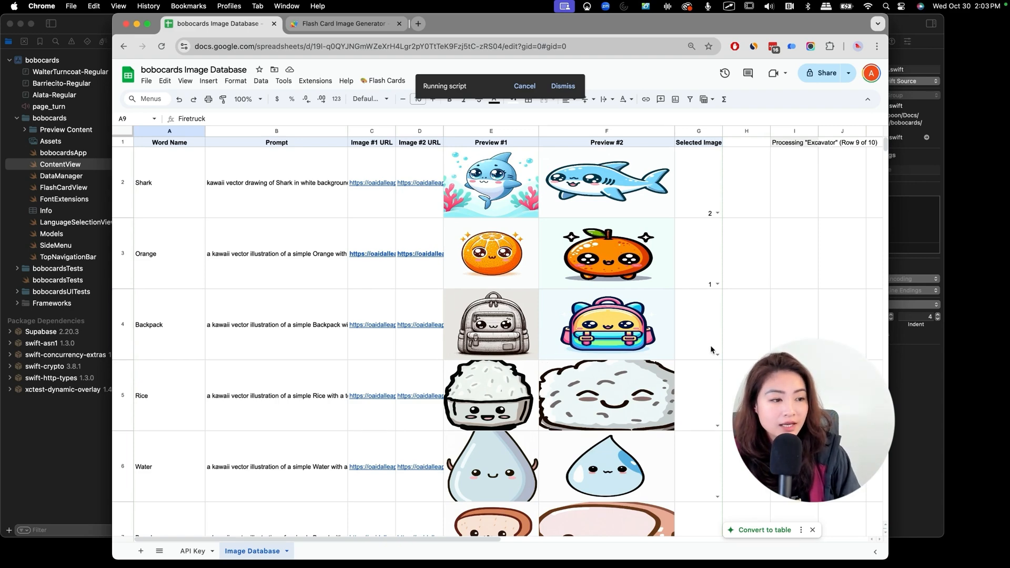
# Step: Choose preview 2 for Backpack and review the Firetruck image choices without picking one
pyautogui.click(699, 324)
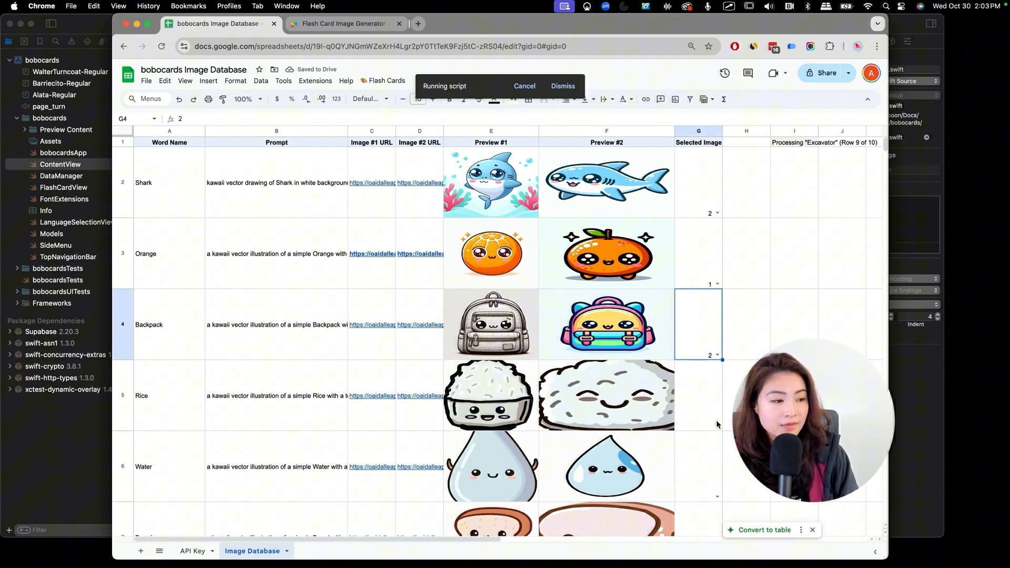
pyautogui.scroll(-3)
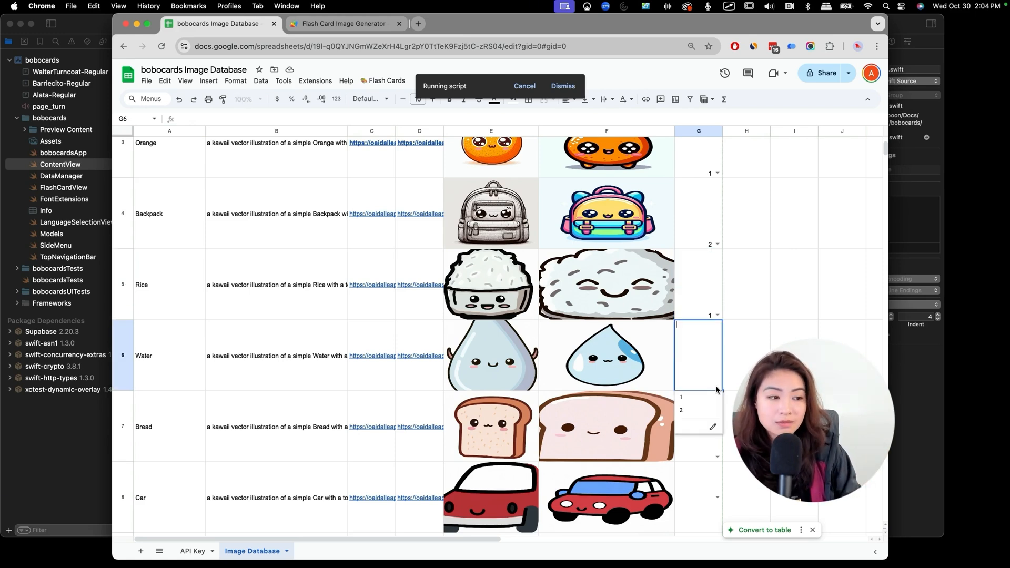
pyautogui.scroll(-3)
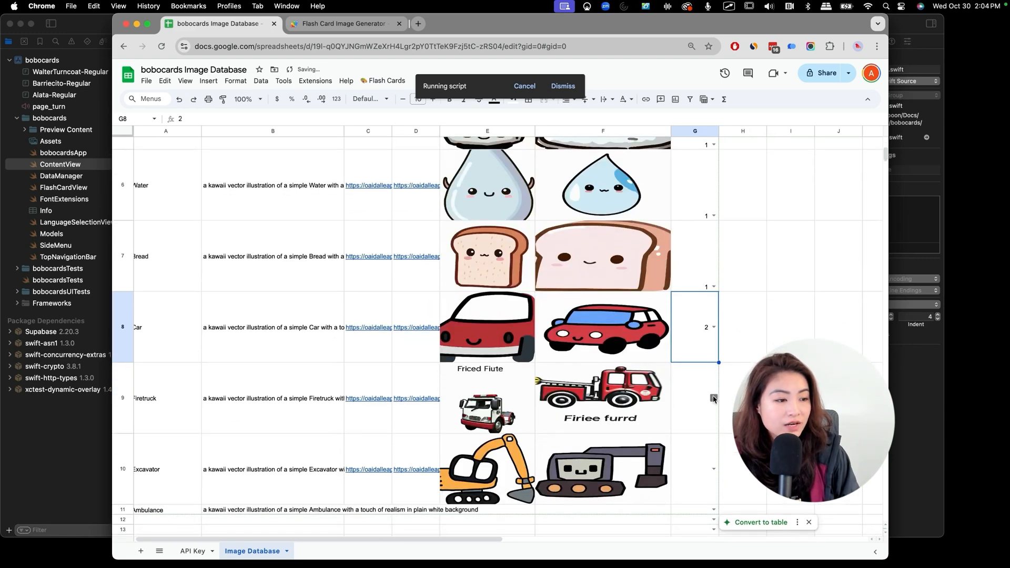
pyautogui.click(602, 398)
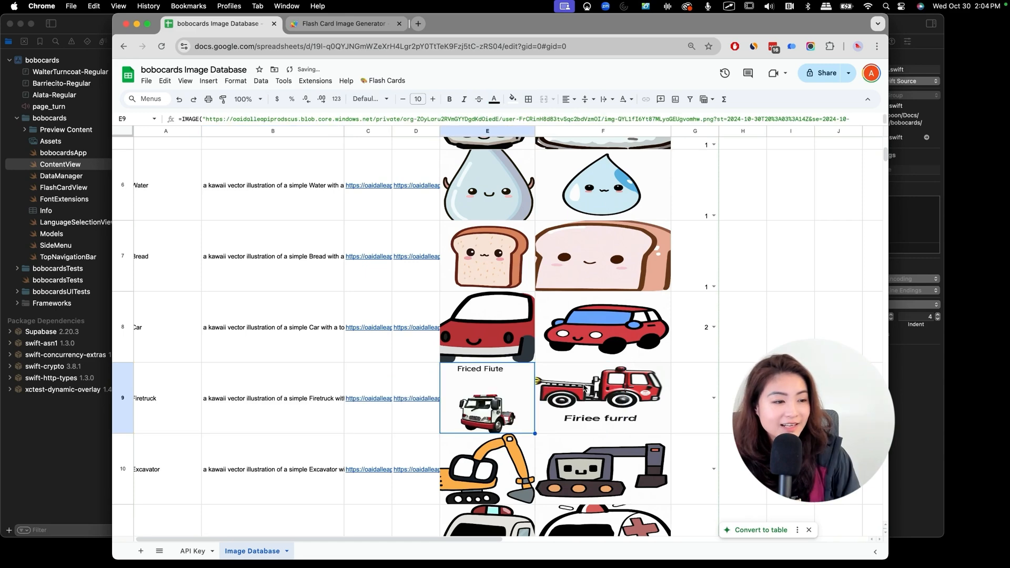
# Step: Choose preview 1 as the selected image for Excavator and Ambulance
pyautogui.scroll(-3)
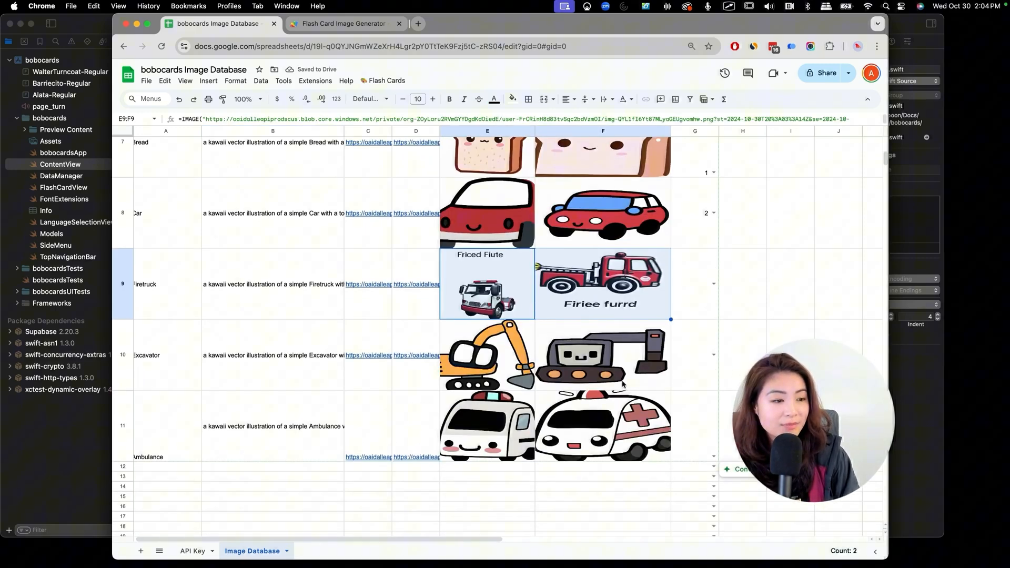
pyautogui.click(486, 354)
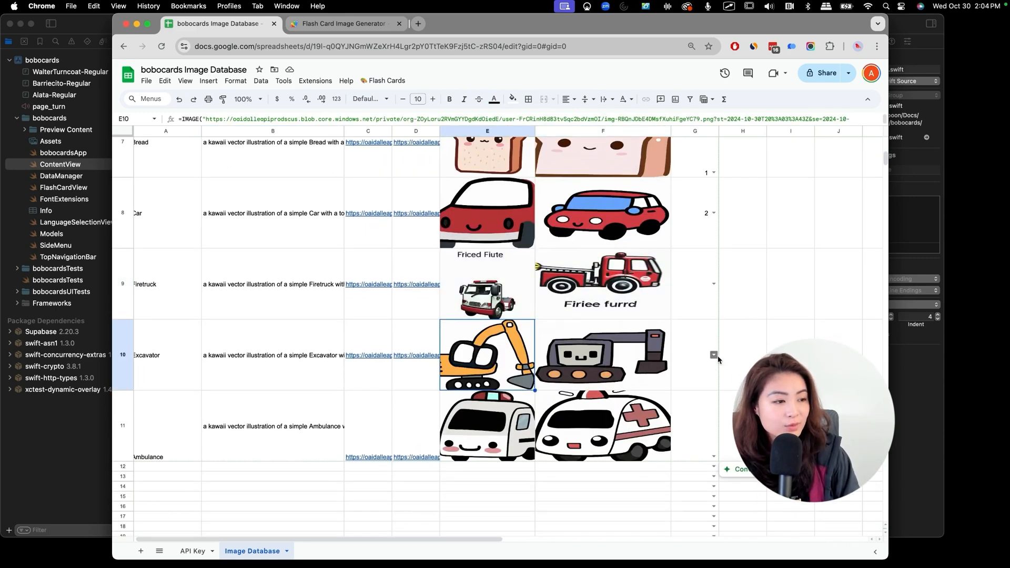
pyautogui.click(694, 354)
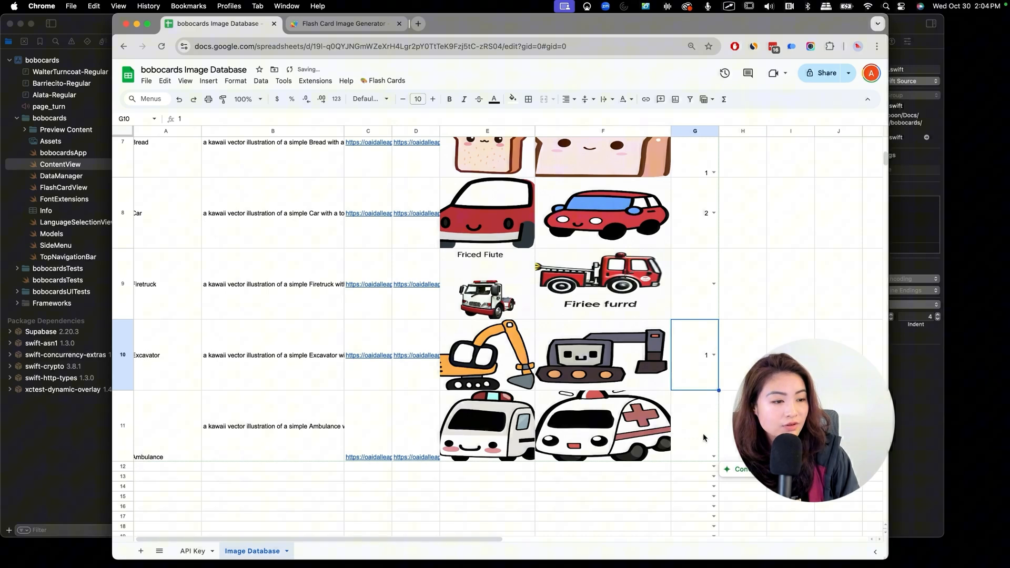
pyautogui.click(695, 425)
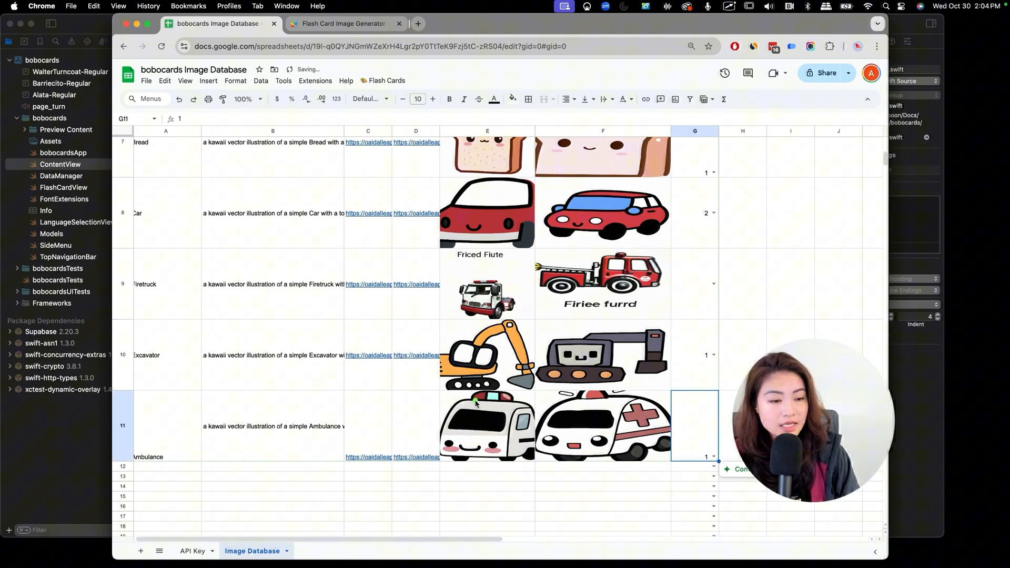
pyautogui.moveTo(596, 340)
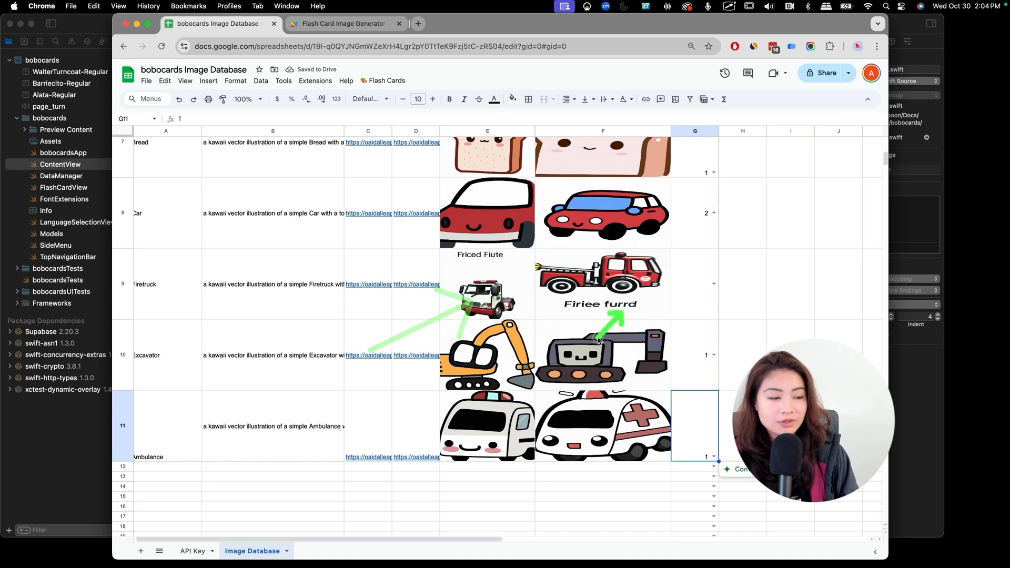
# Step: Clear Firetruck's image links and previews in C9:F9, keeping its prompt ending in 'no text'
pyautogui.click(487, 284)
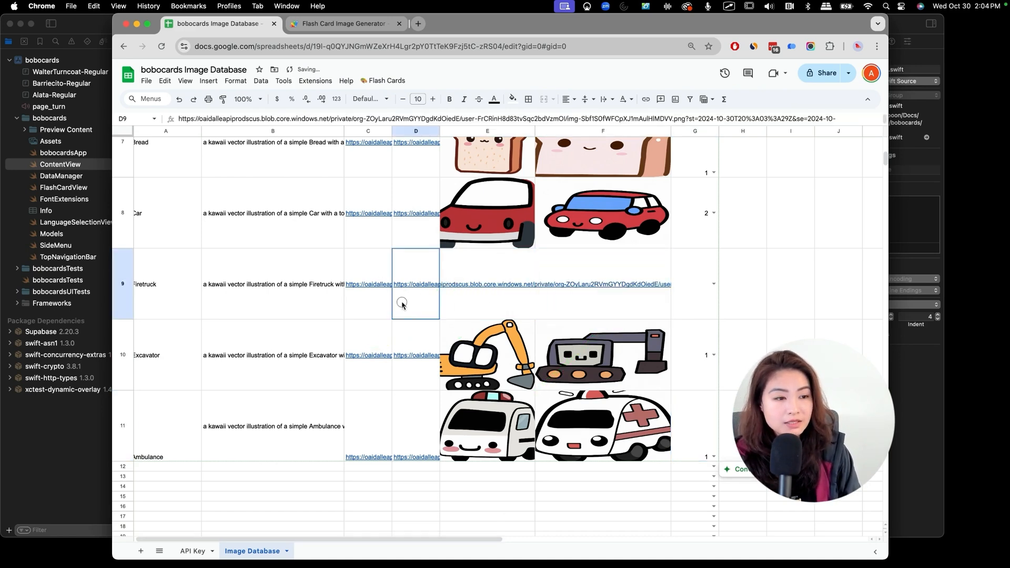
pyautogui.click(272, 319)
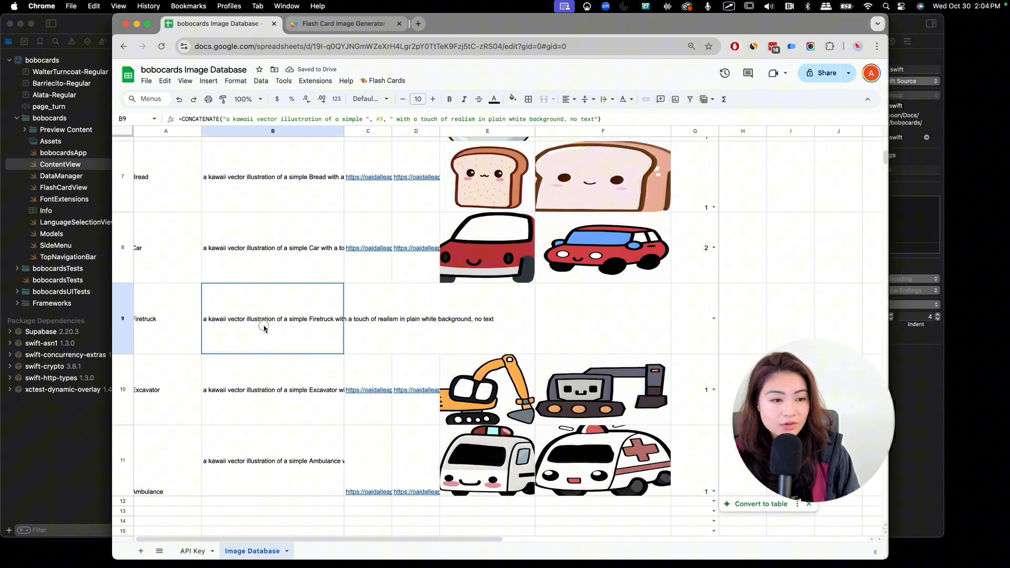
# Step: Rerun Generate Images so the cleared Firetruck row gets fresh images
pyautogui.scroll(3)
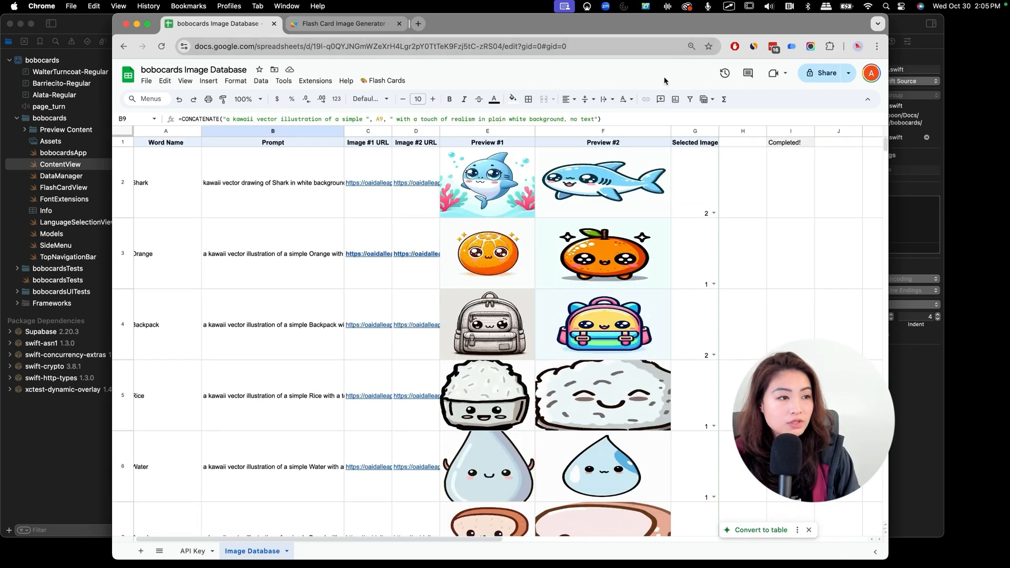
pyautogui.click(386, 81)
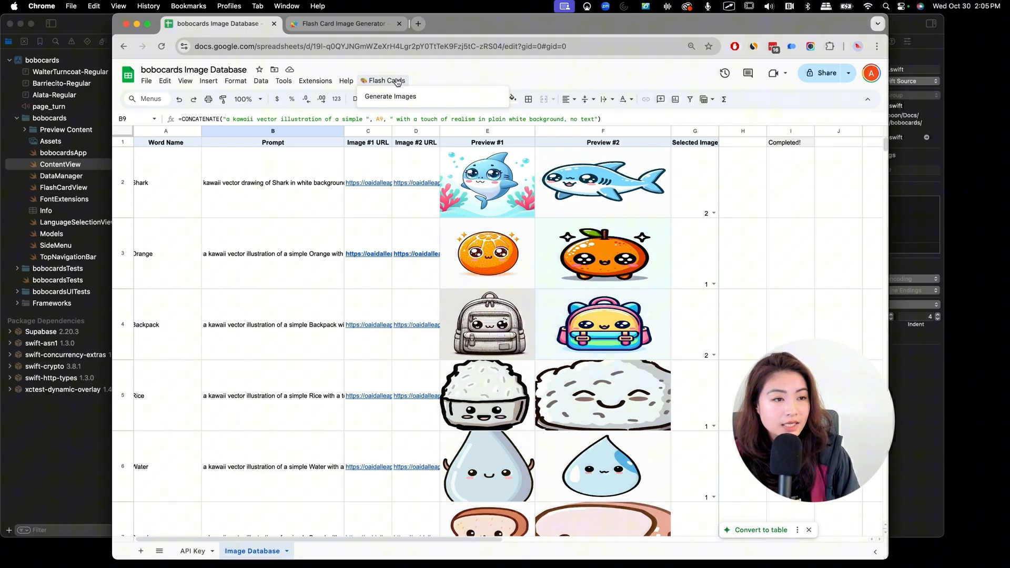
pyautogui.click(390, 96)
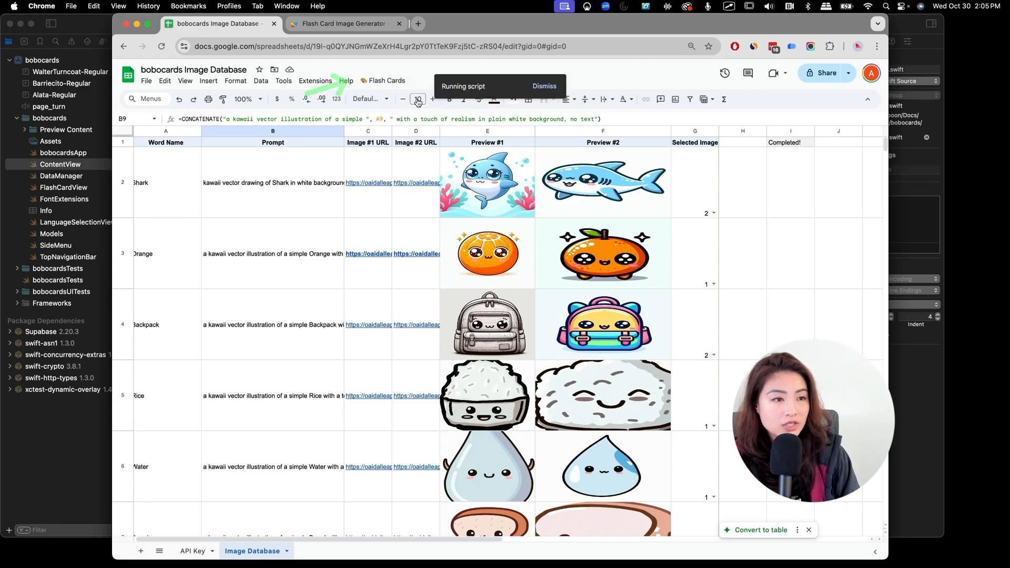
pyautogui.scroll(-3)
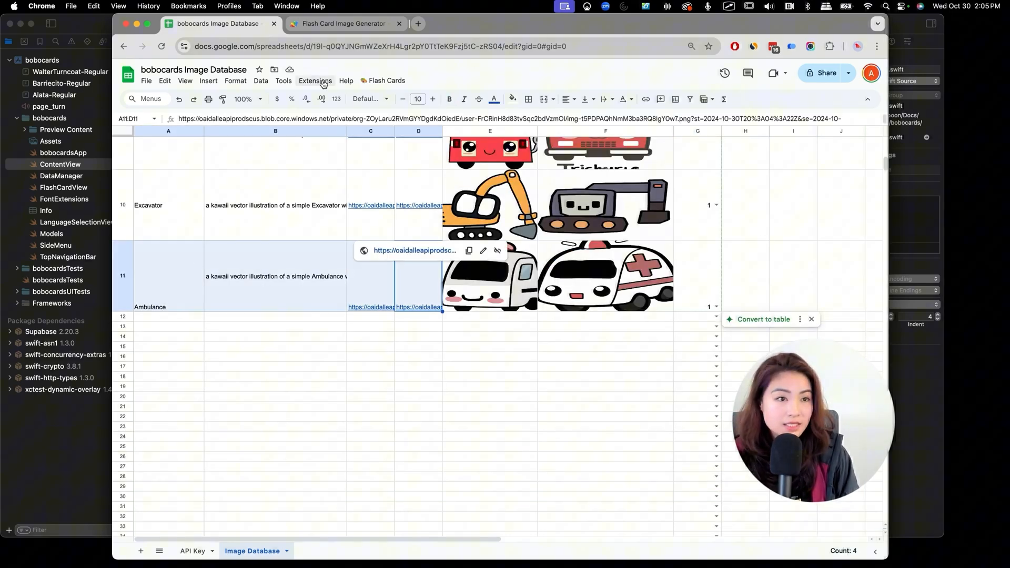
pyautogui.click(192, 551)
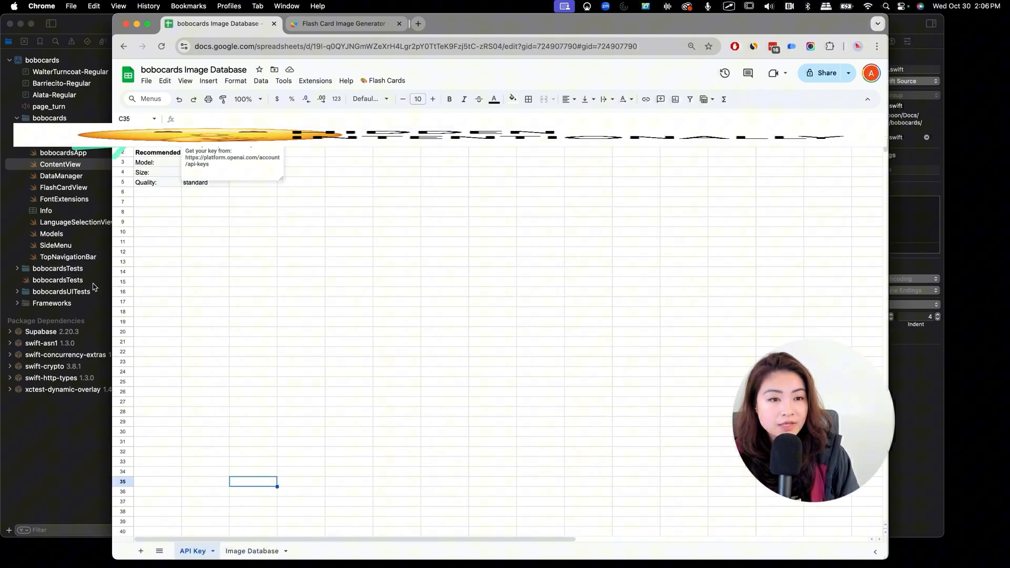
pyautogui.click(158, 212)
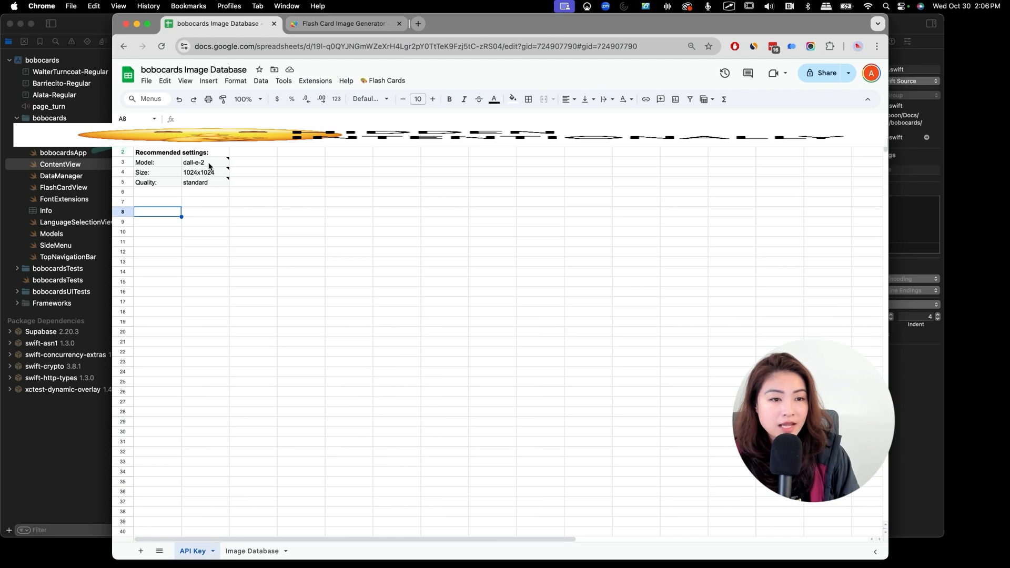
pyautogui.moveTo(219, 207)
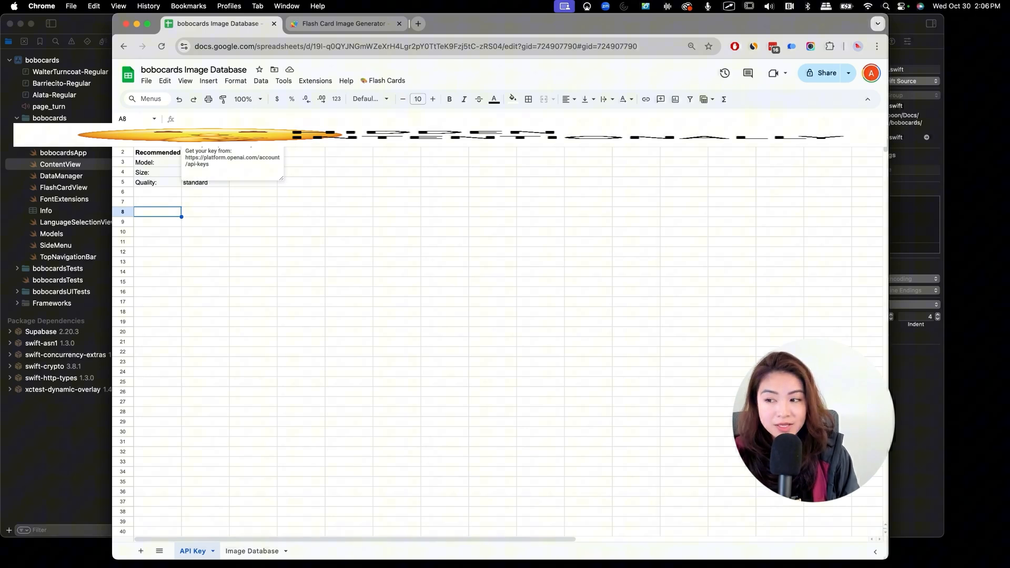
pyautogui.click(205, 261)
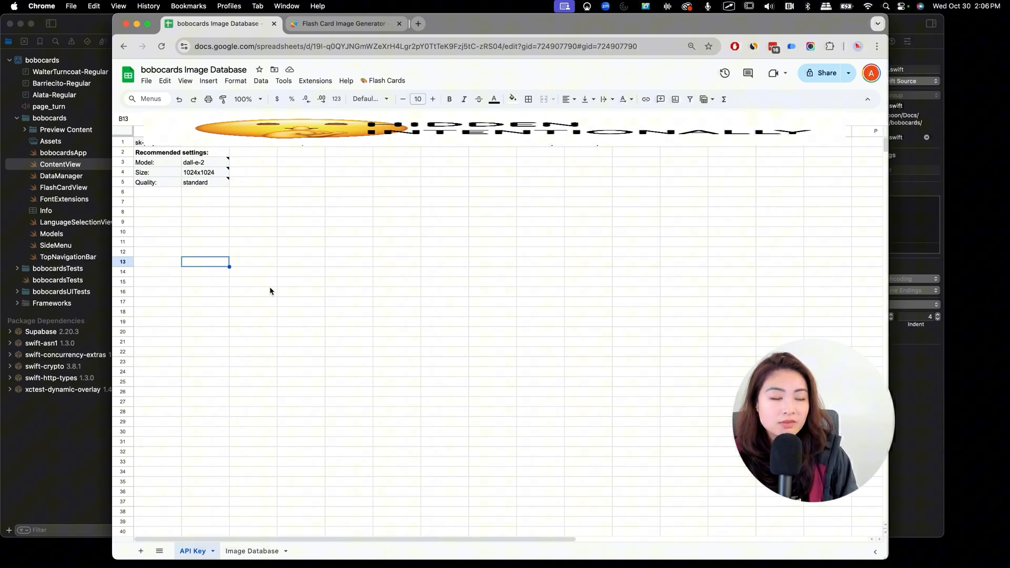
pyautogui.click(253, 555)
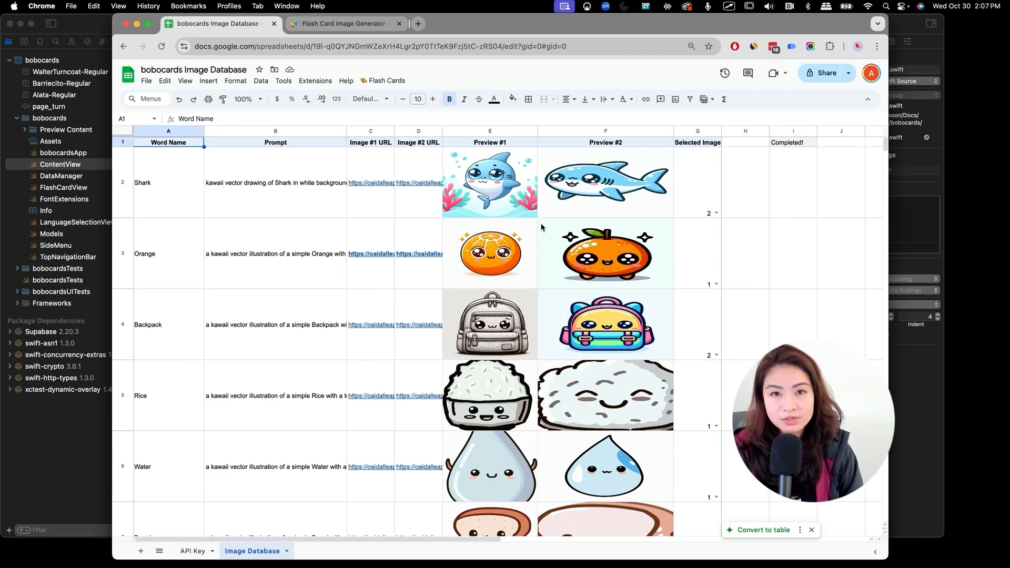
# Step: In Apps Script, run exportSelectedForSupabase to create the Supabase Export 2024-10-30 sheet
pyautogui.click(386, 81)
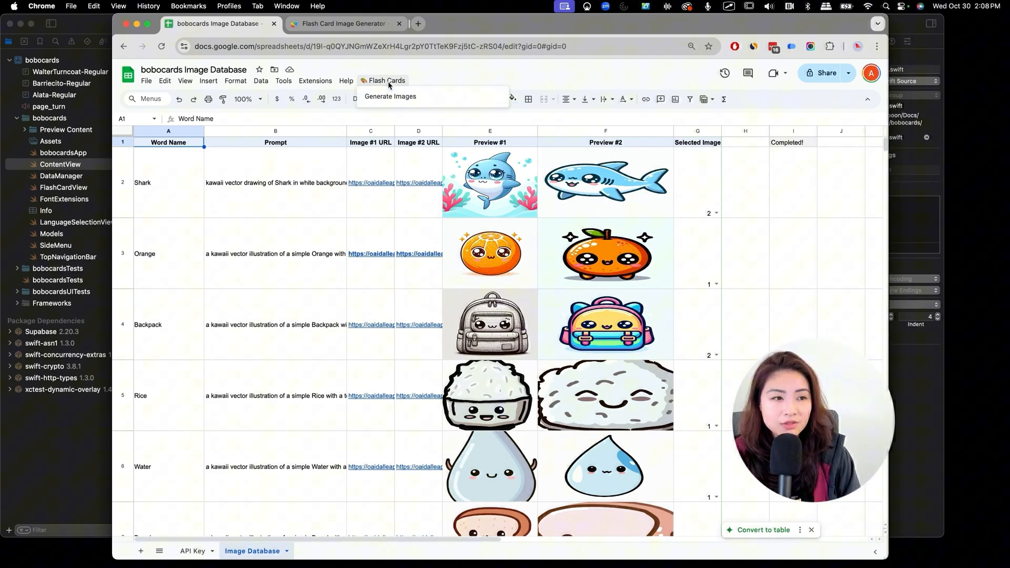
pyautogui.click(346, 23)
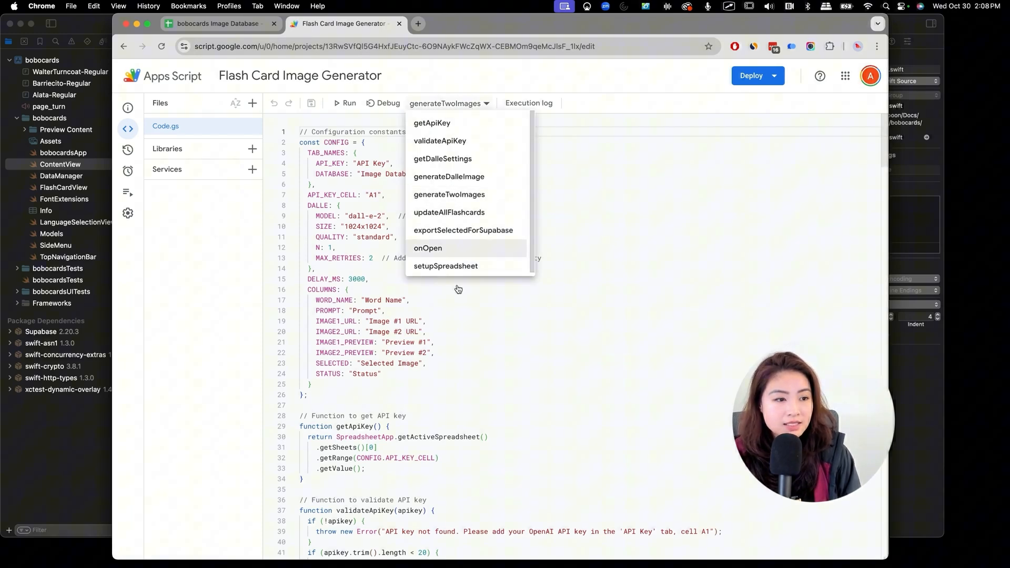
pyautogui.click(463, 231)
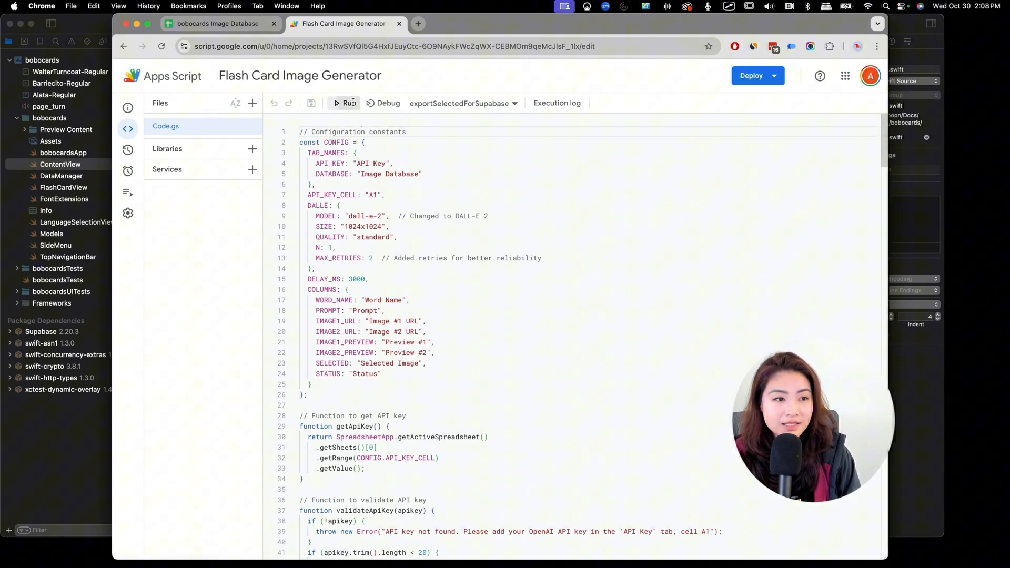
pyautogui.click(219, 23)
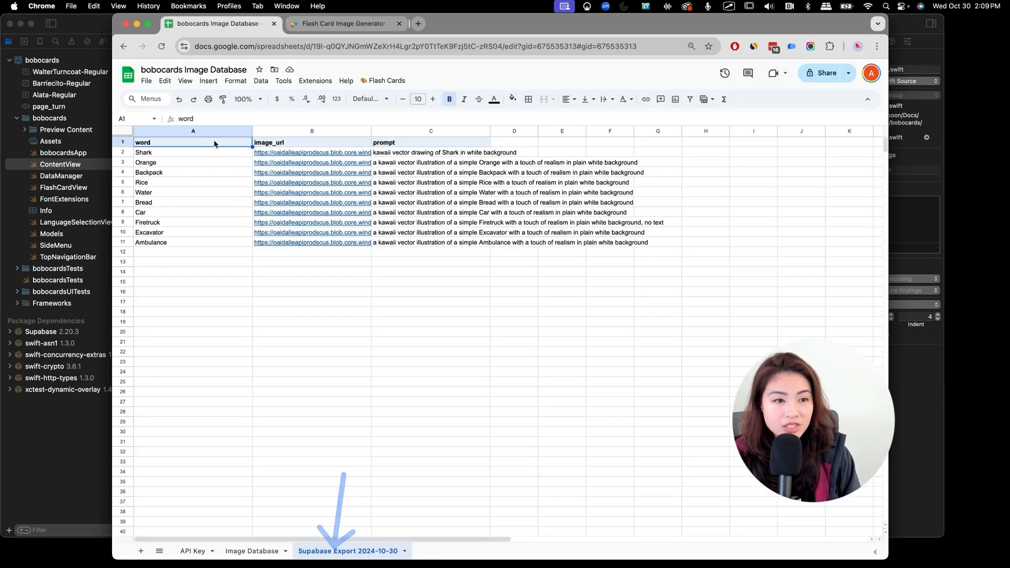
pyautogui.moveTo(313, 162)
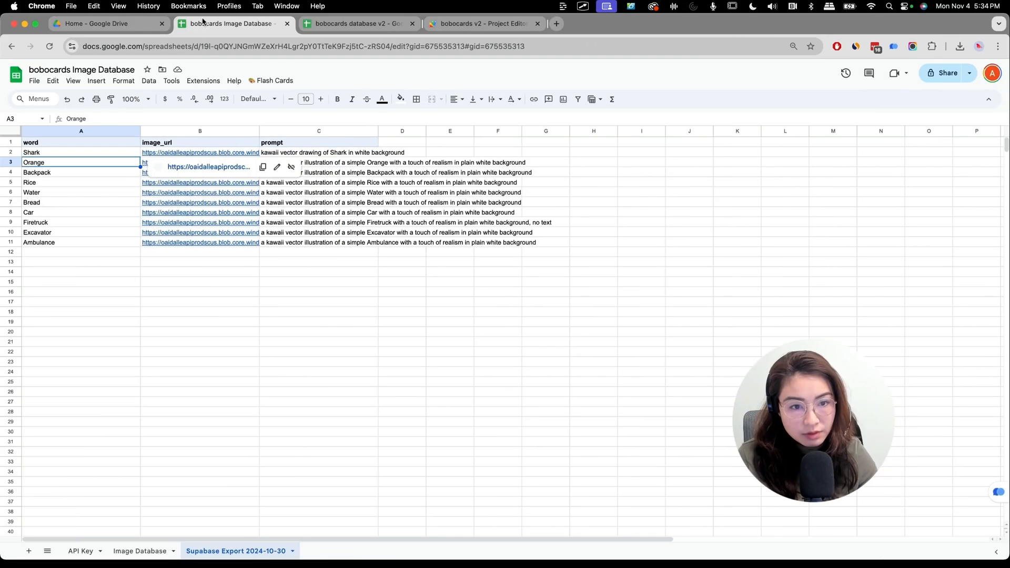
# Step: Switch to the bobocards database v2 spreadsheet's Image Database sheet with the Shark entry
pyautogui.click(81, 151)
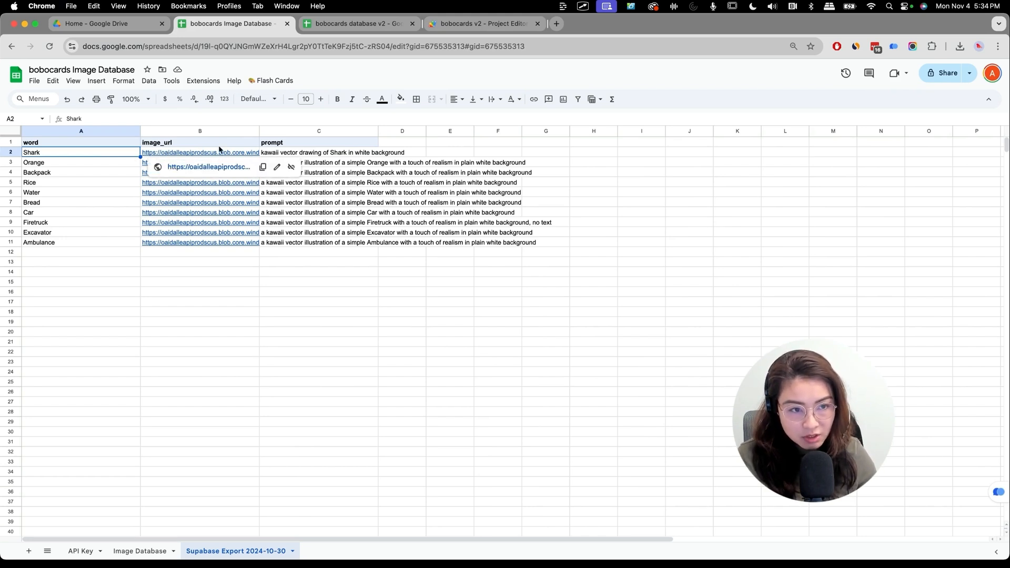
pyautogui.moveTo(222, 162)
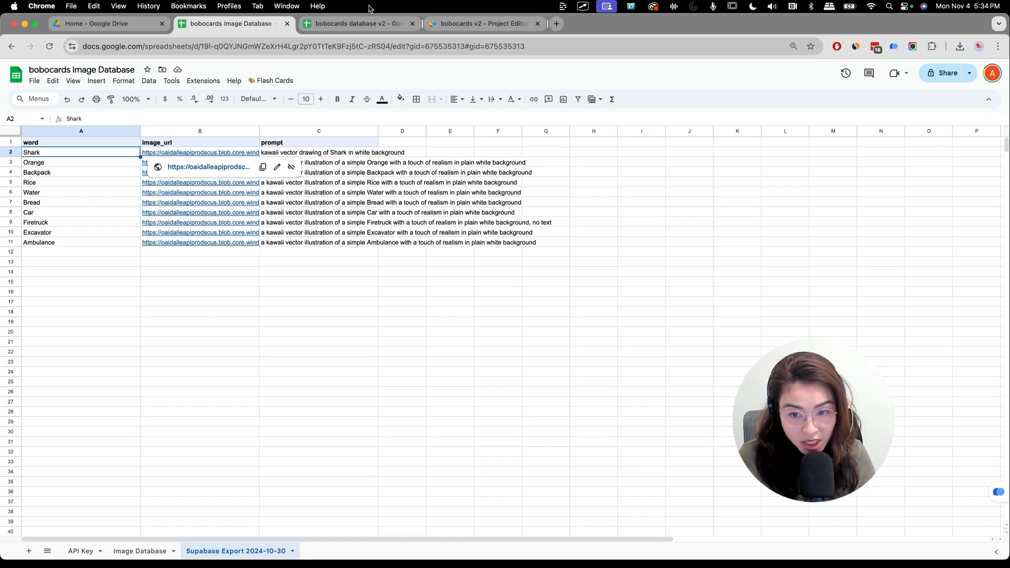
pyautogui.click(358, 23)
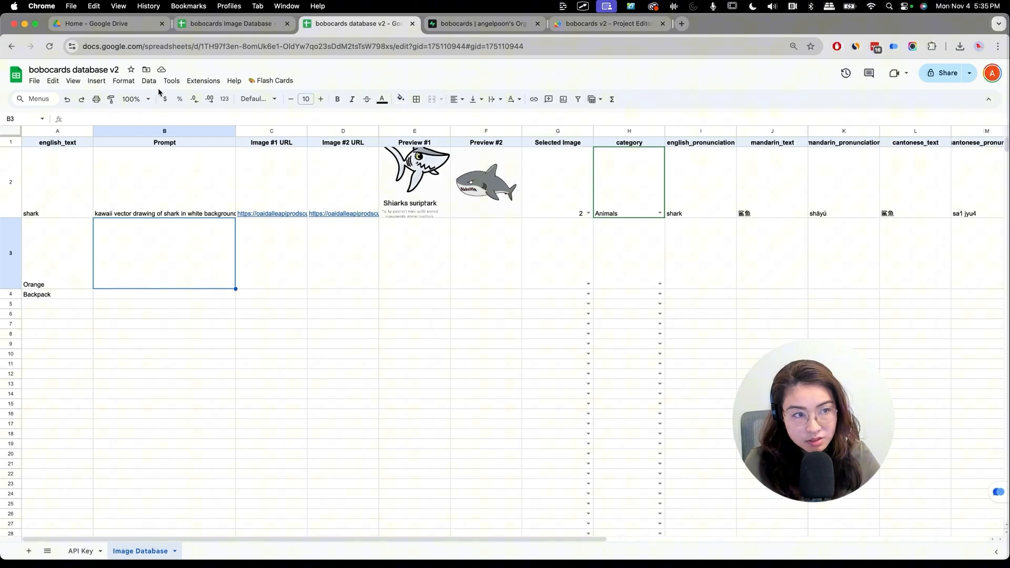
pyautogui.moveTo(507, 229)
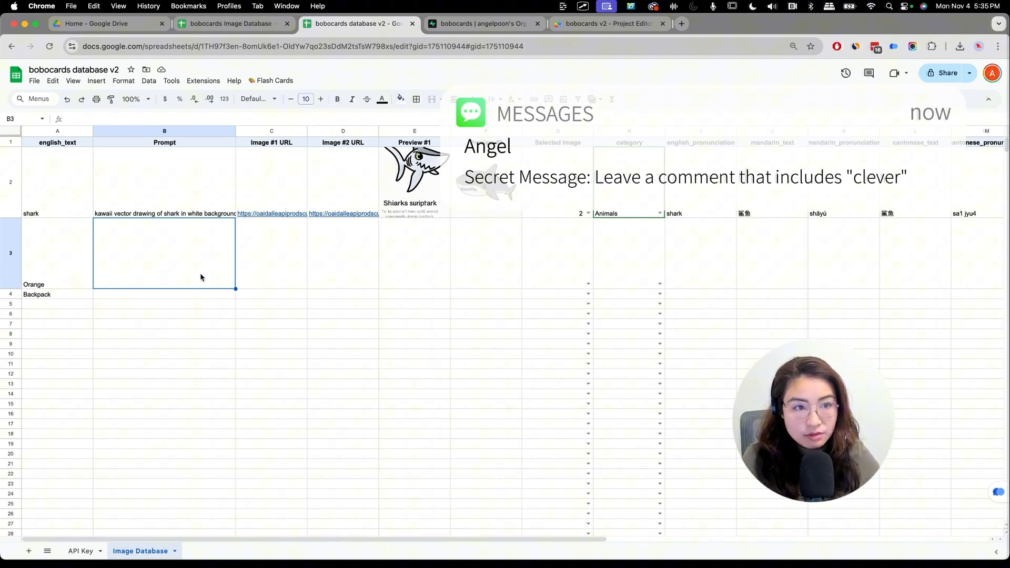
pyautogui.click(230, 23)
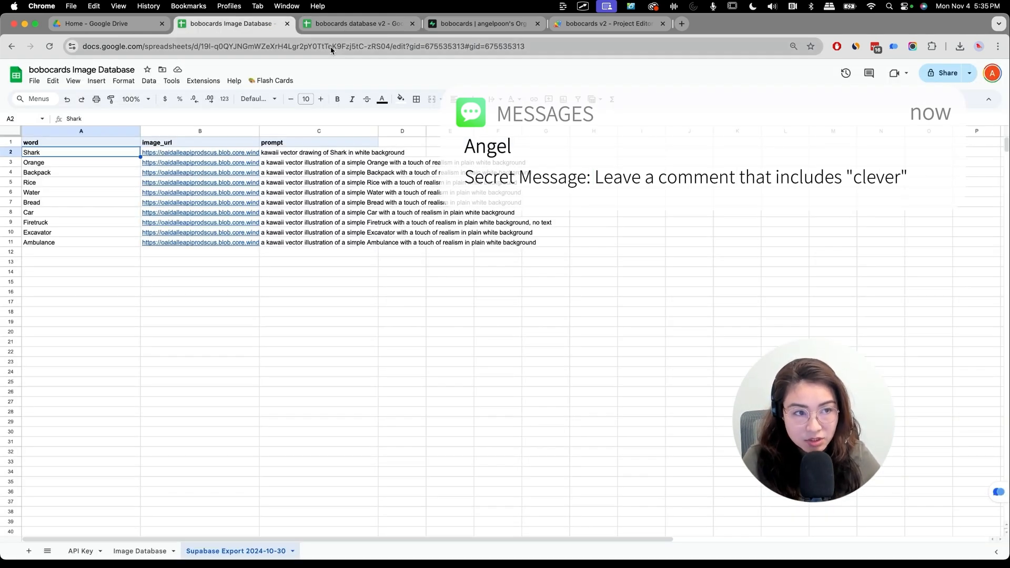
pyautogui.moveTo(358, 23)
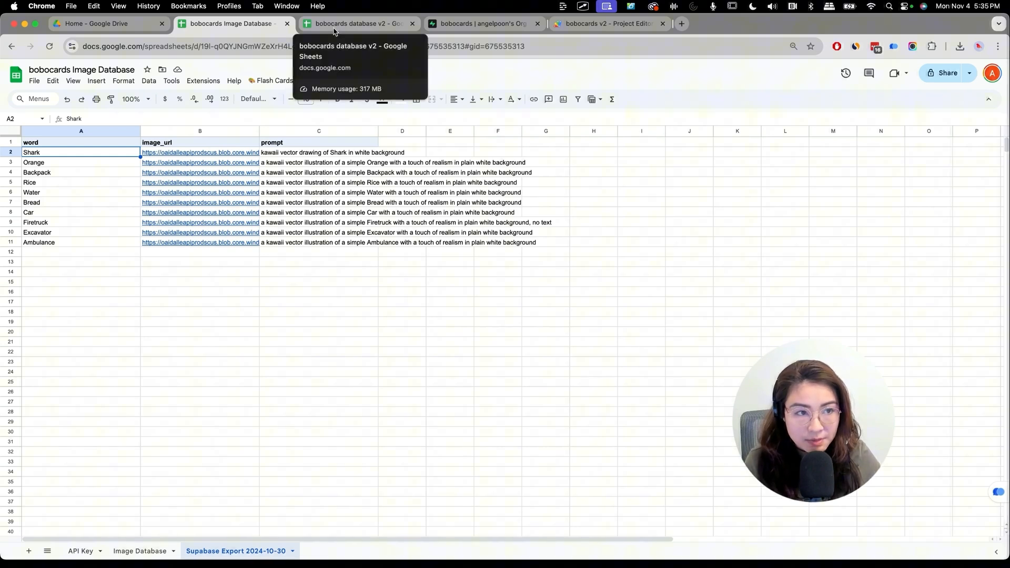
pyautogui.click(358, 23)
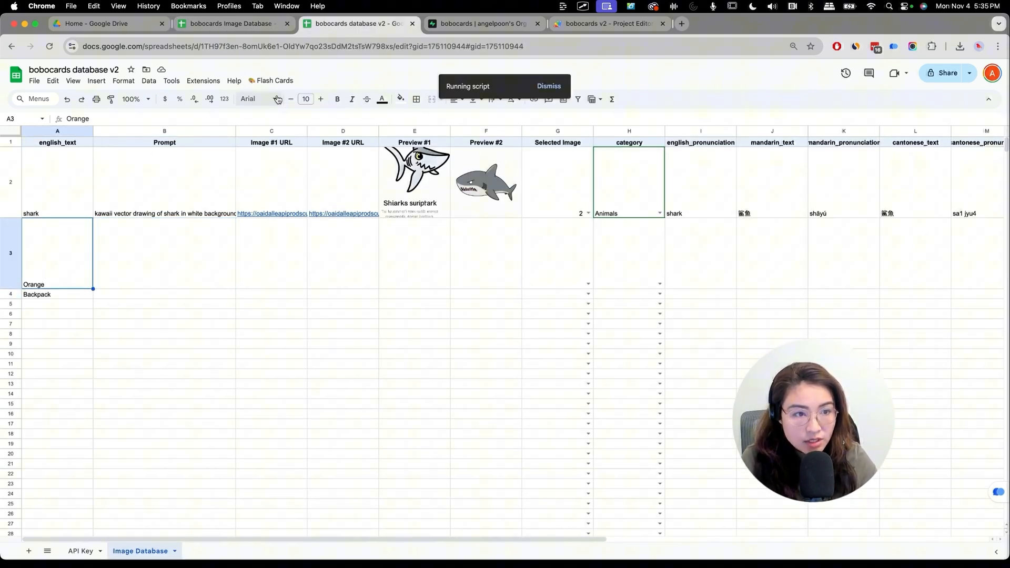
pyautogui.click(164, 182)
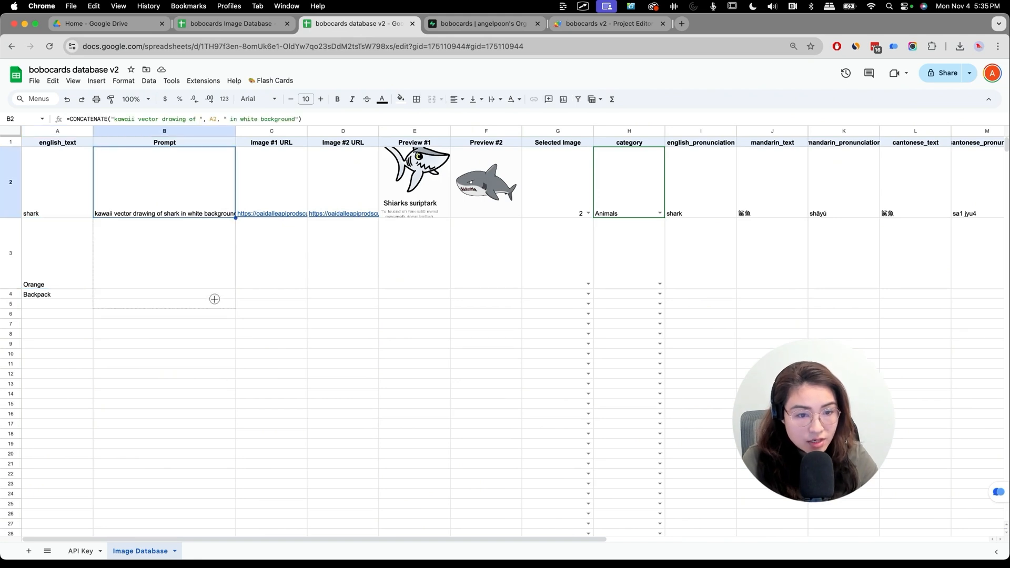
# Step: Generate images and translations for Orange and Backpack, then bring up the Supabase flashcards table
pyautogui.click(275, 81)
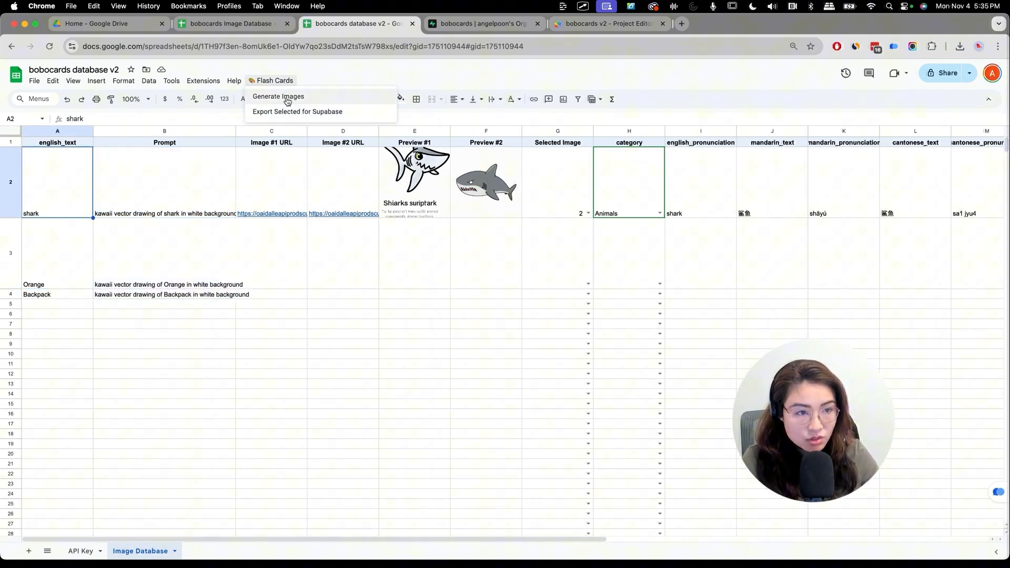
pyautogui.click(278, 96)
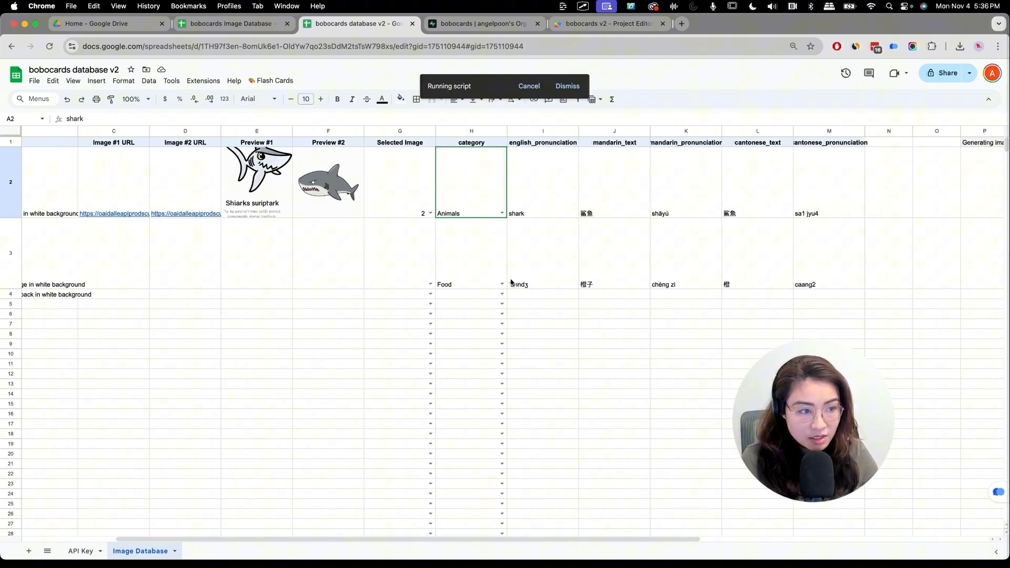
pyautogui.moveTo(472, 304)
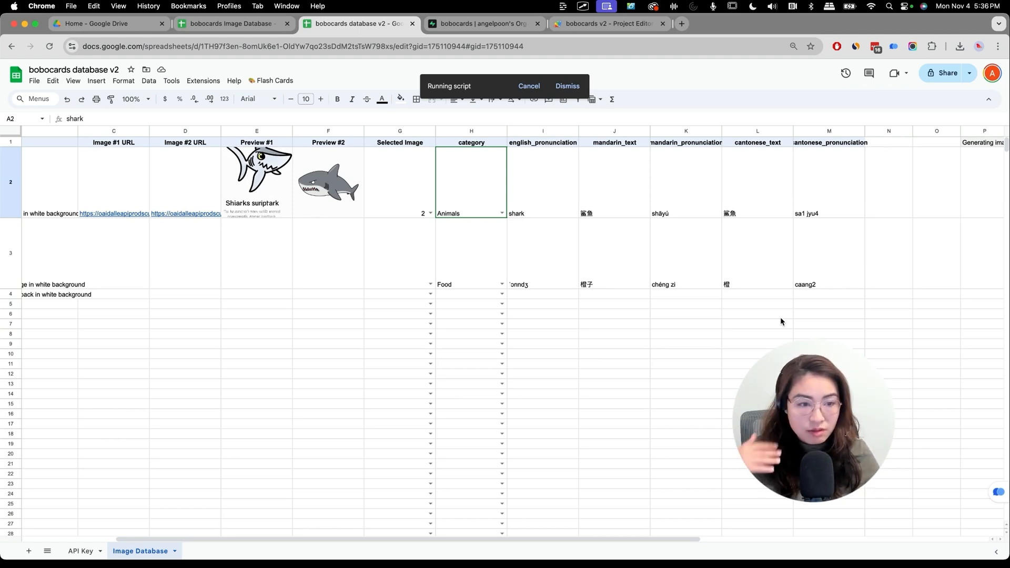
pyautogui.hscroll(-3)
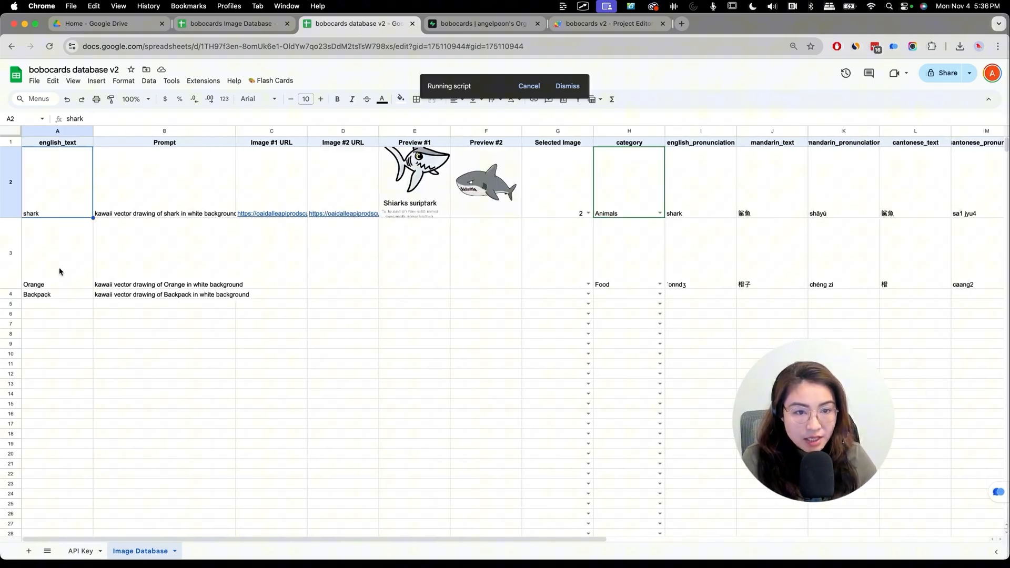
pyautogui.moveTo(816, 248)
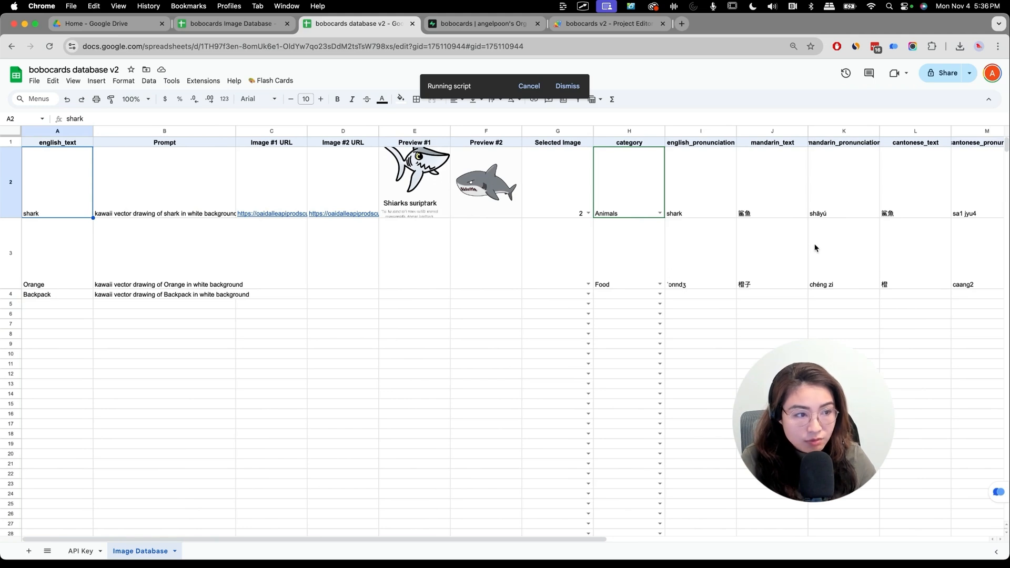
pyautogui.hscroll(3)
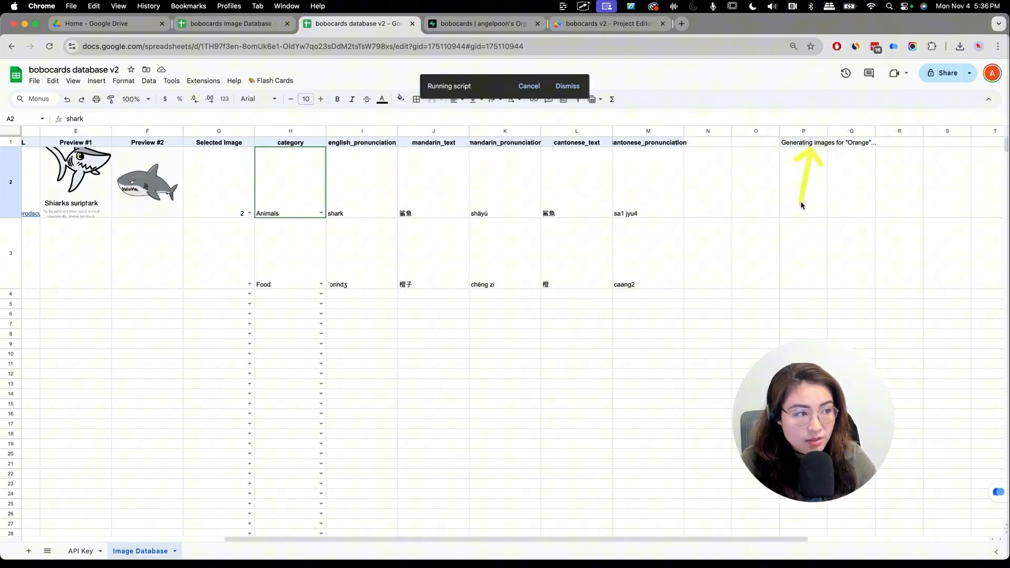
pyautogui.hscroll(-3)
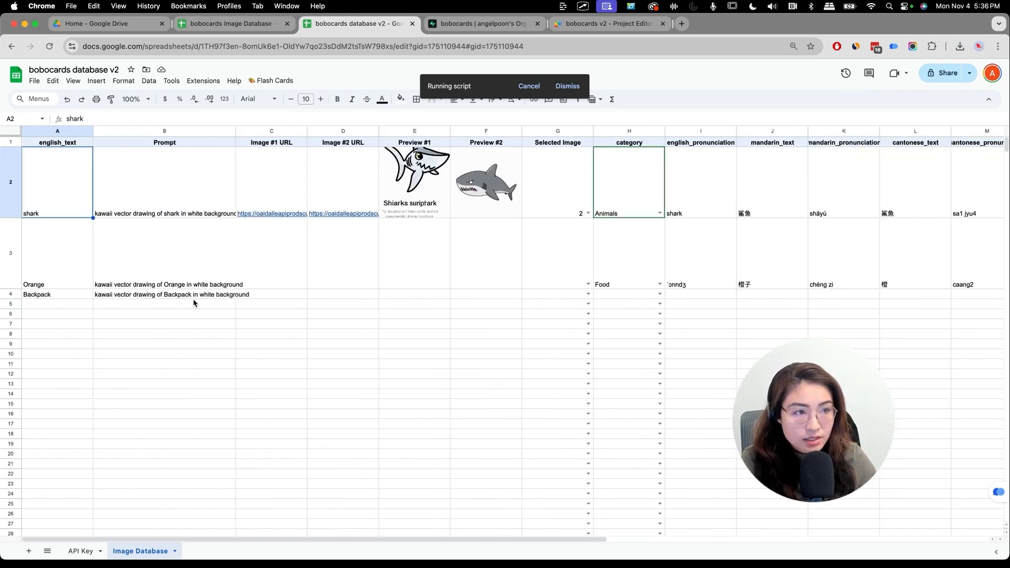
pyautogui.click(480, 24)
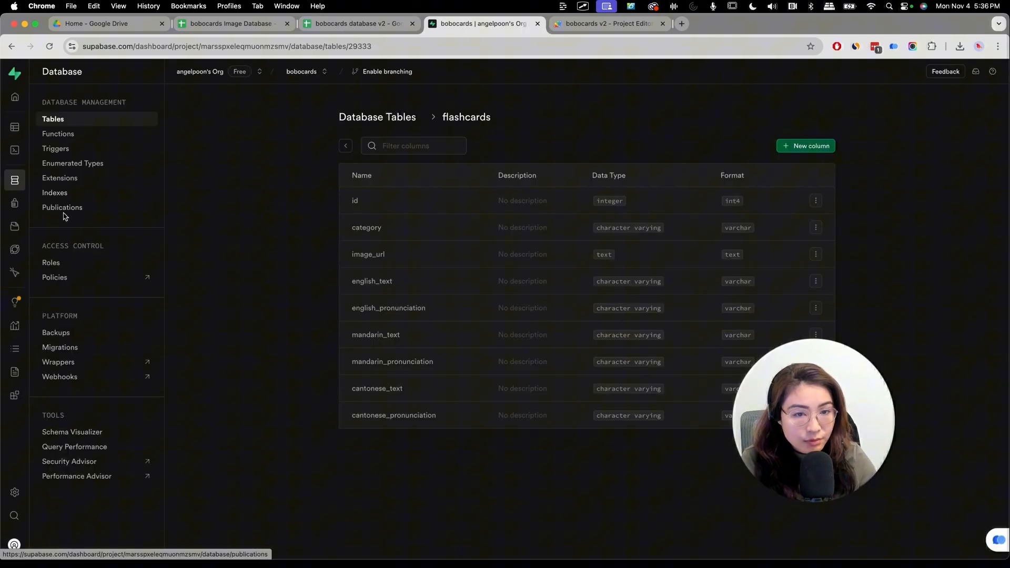
# Step: View the flashcards table rows with the existing shark entry, then return to the spreadsheet
pyautogui.click(41, 180)
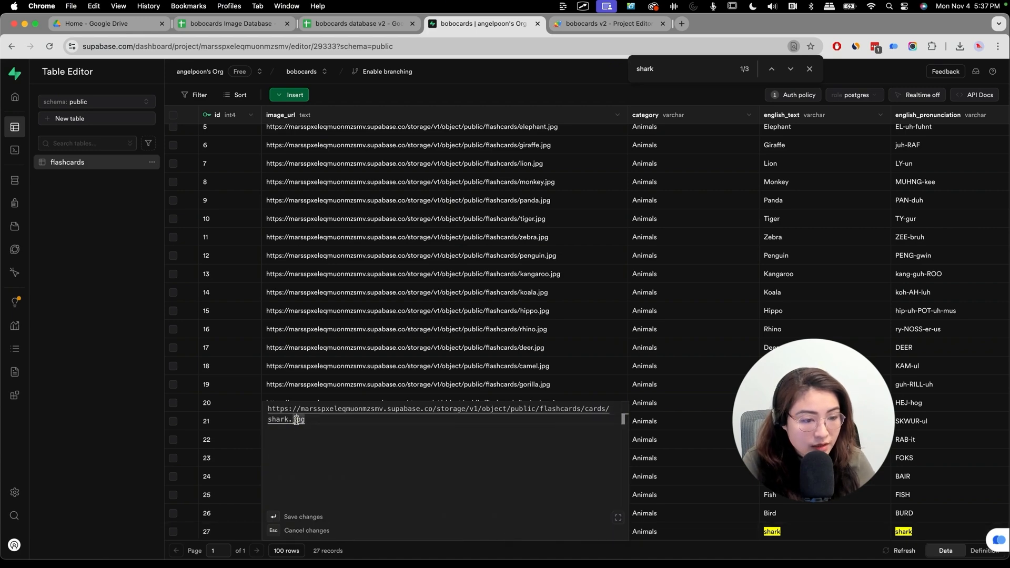
pyautogui.click(358, 23)
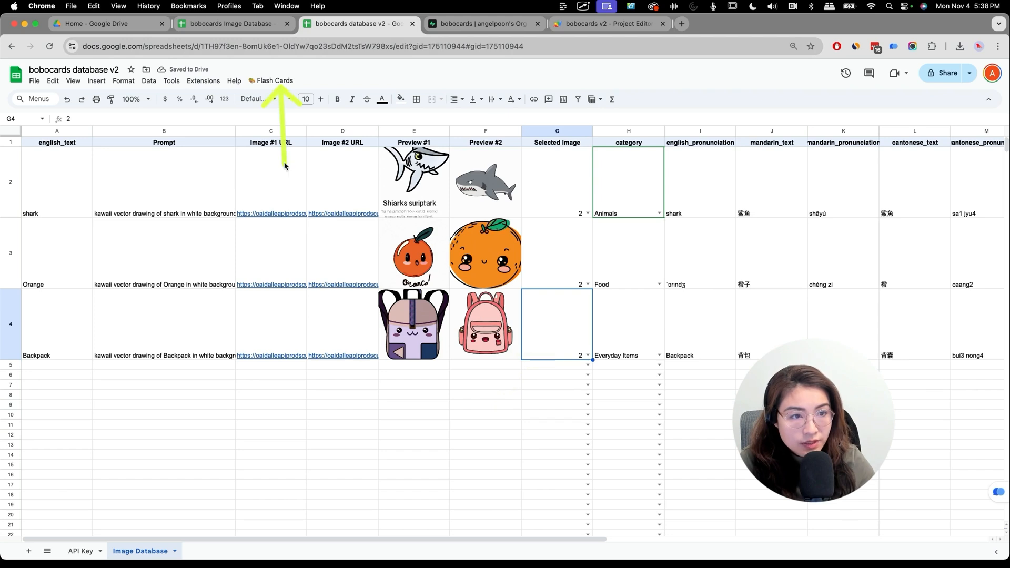
# Step: Run Export Selected for Supabase and rename the new sheet to supabase_export
pyautogui.click(274, 81)
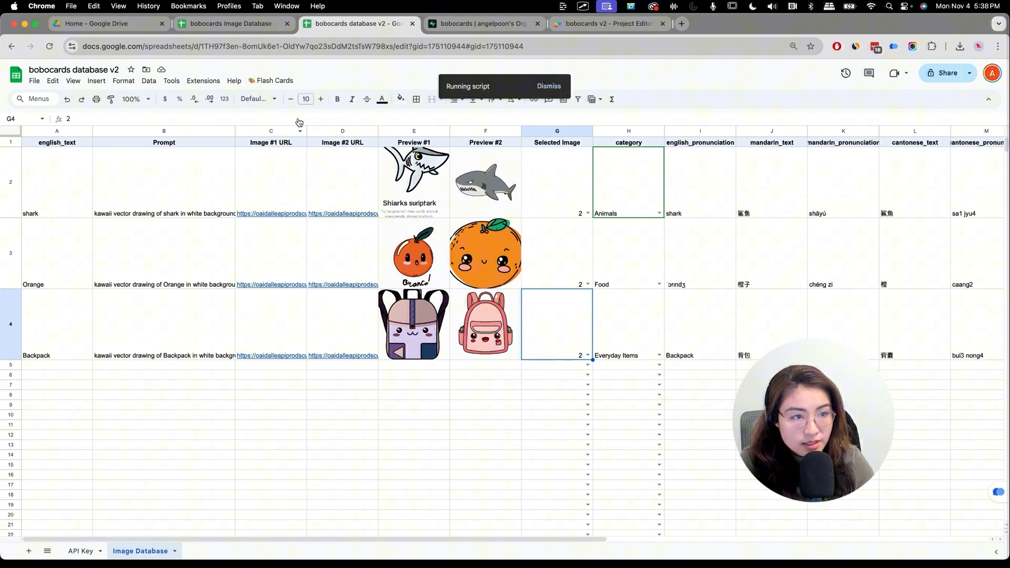
pyautogui.rightClick(235, 550)
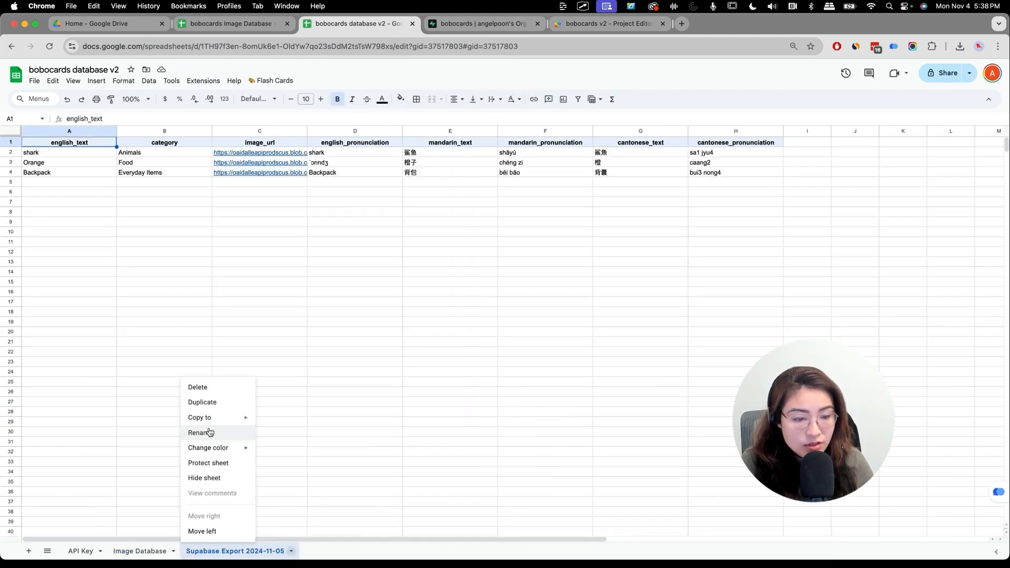
pyautogui.click(201, 433)
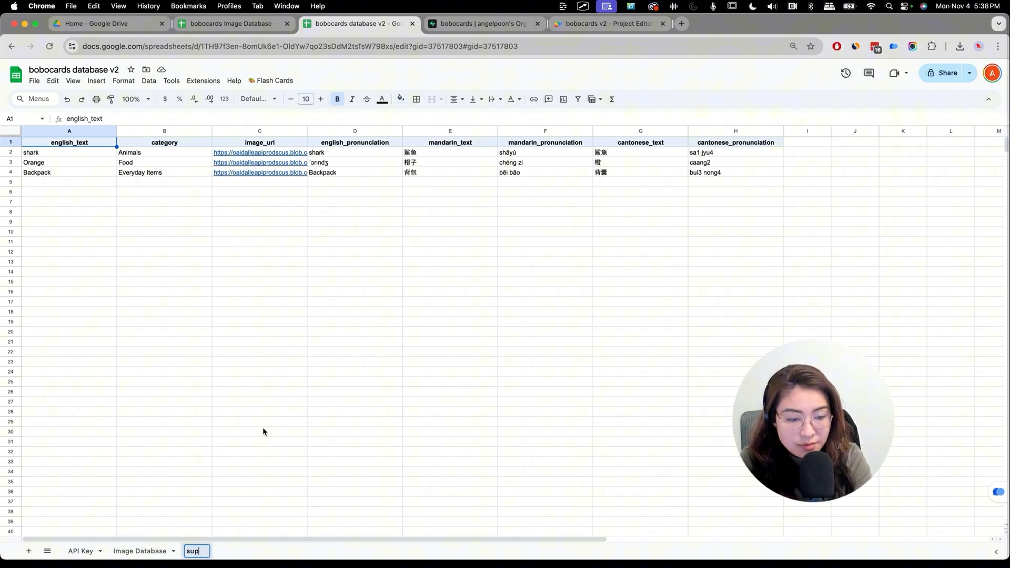
pyautogui.press('Return')
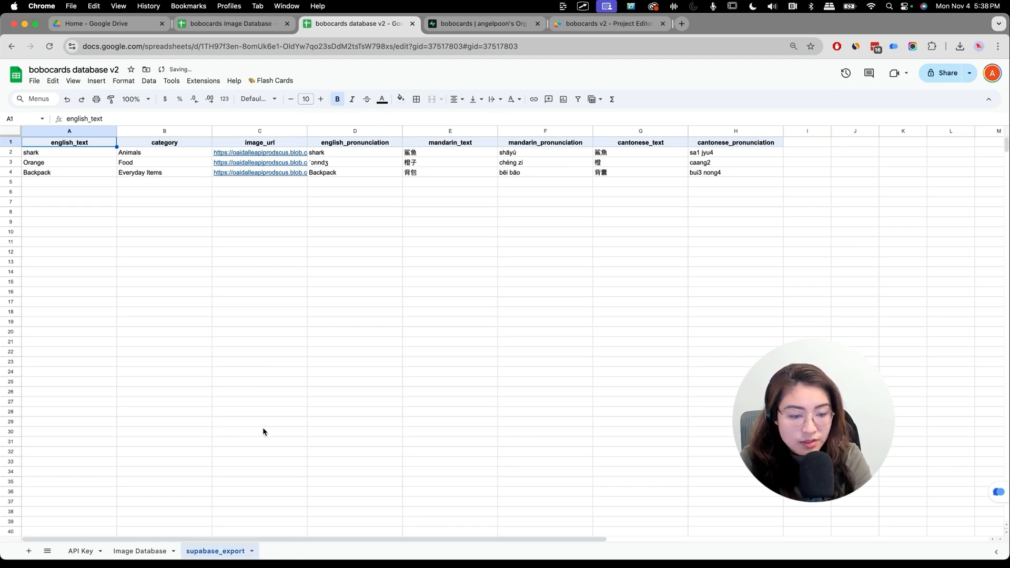
pyautogui.moveTo(268, 265)
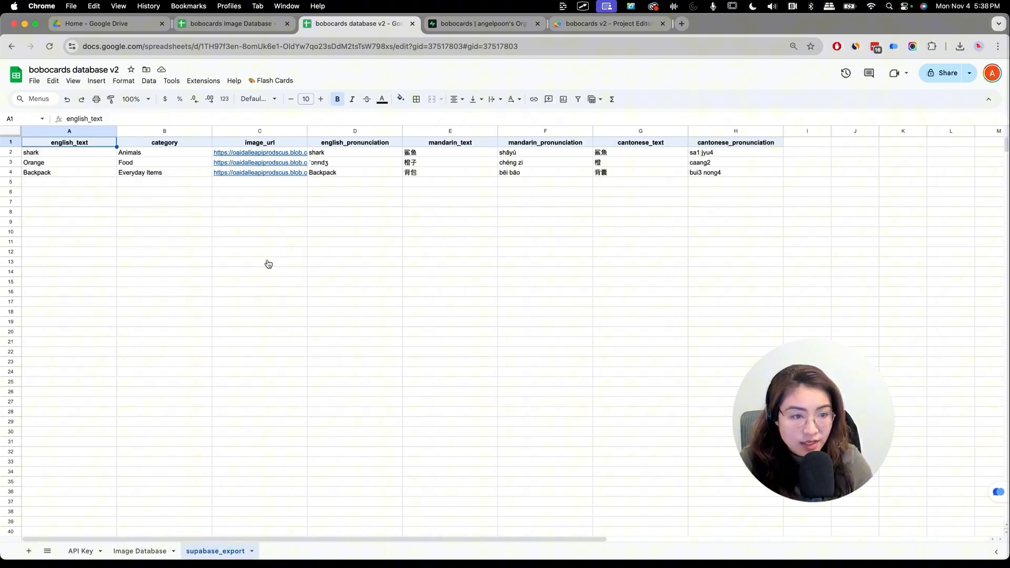
pyautogui.click(960, 46)
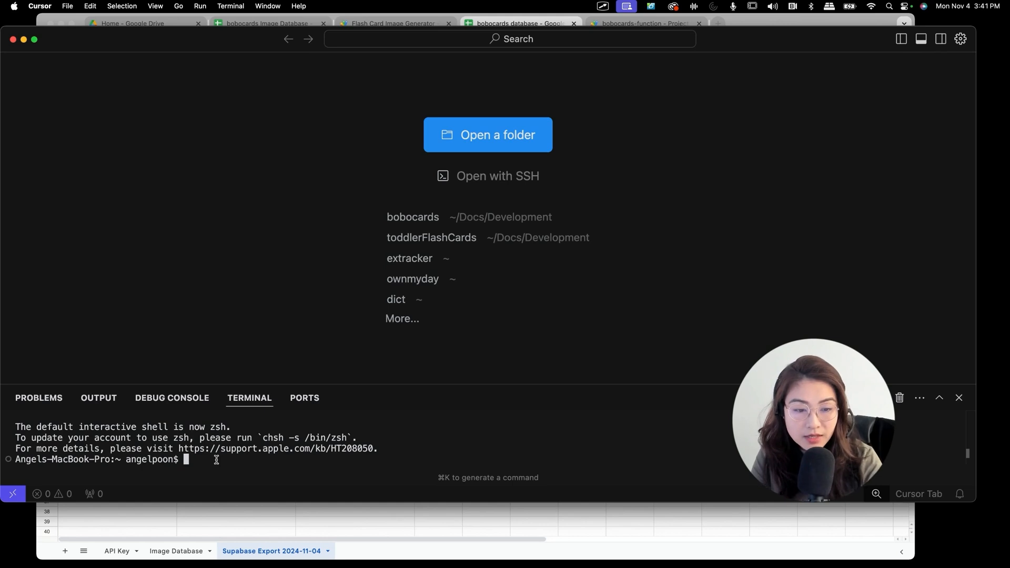
# Step: Make a bobocards-upload folder in the terminal and move into it
pyautogui.write('mkdir')
pyautogui.write('cd')
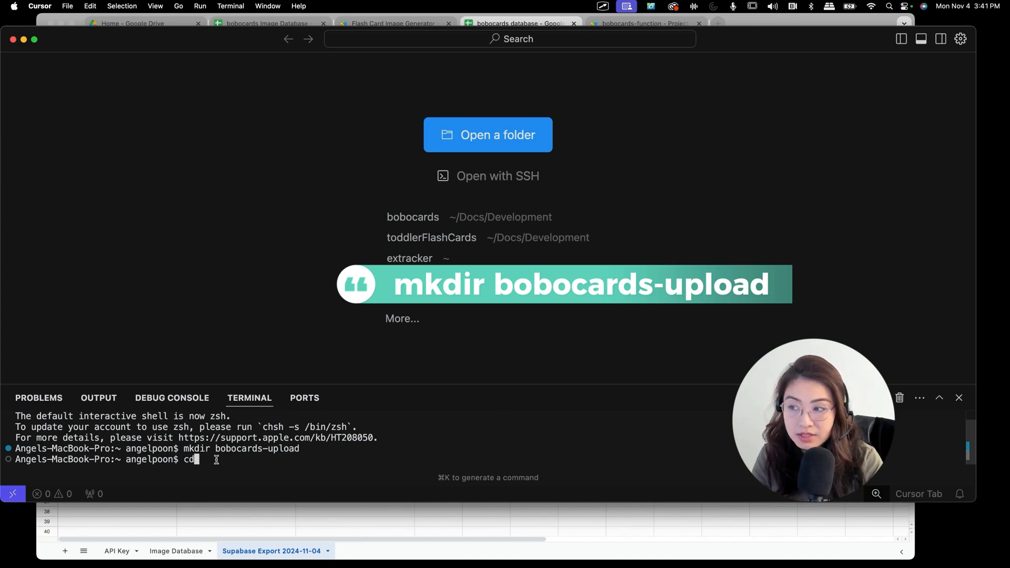
pyautogui.write('bobocards-')
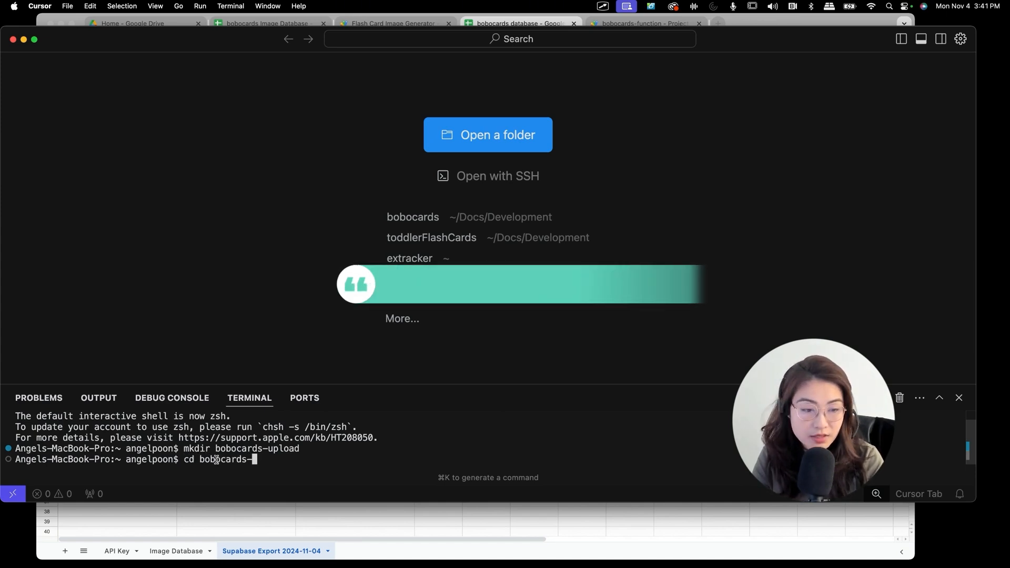
pyautogui.press('Return')
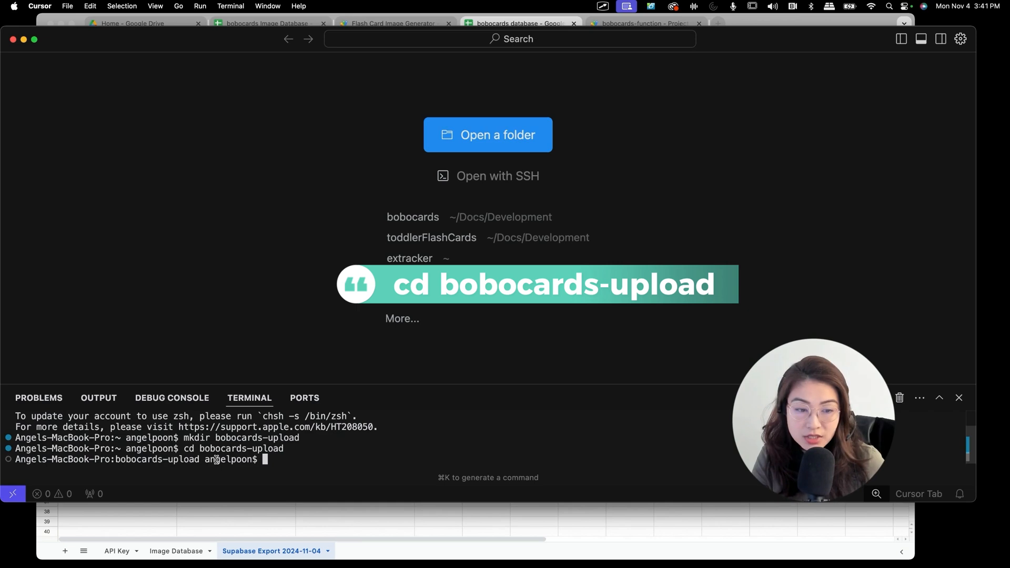
pyautogui.moveTo(480, 172)
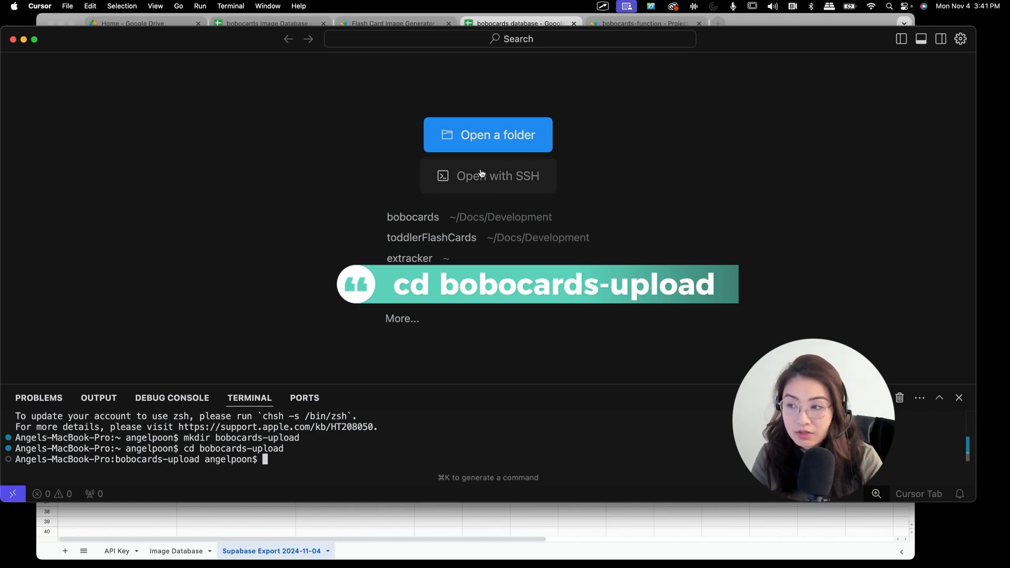
pyautogui.write('npm')
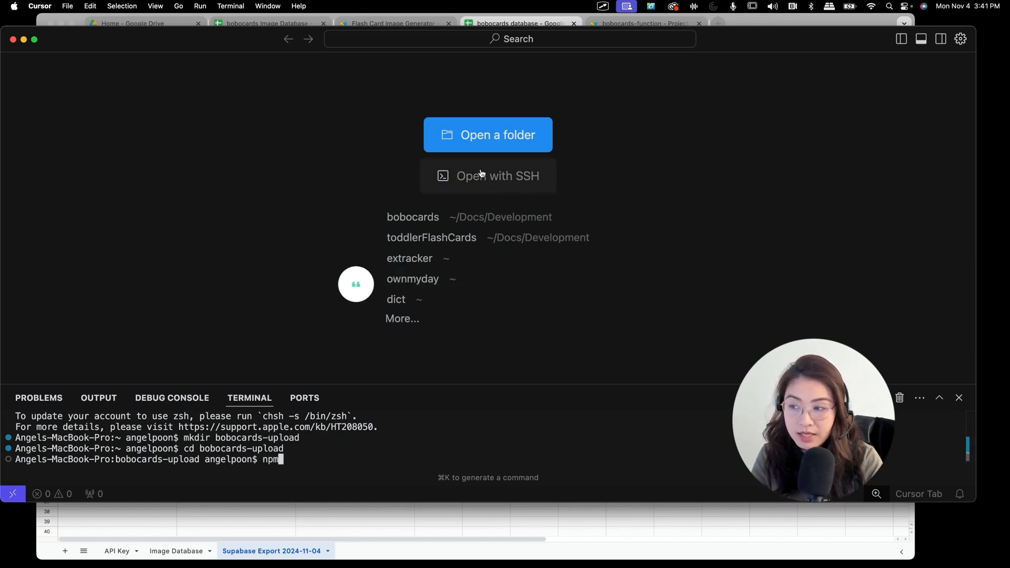
pyautogui.press('Return')
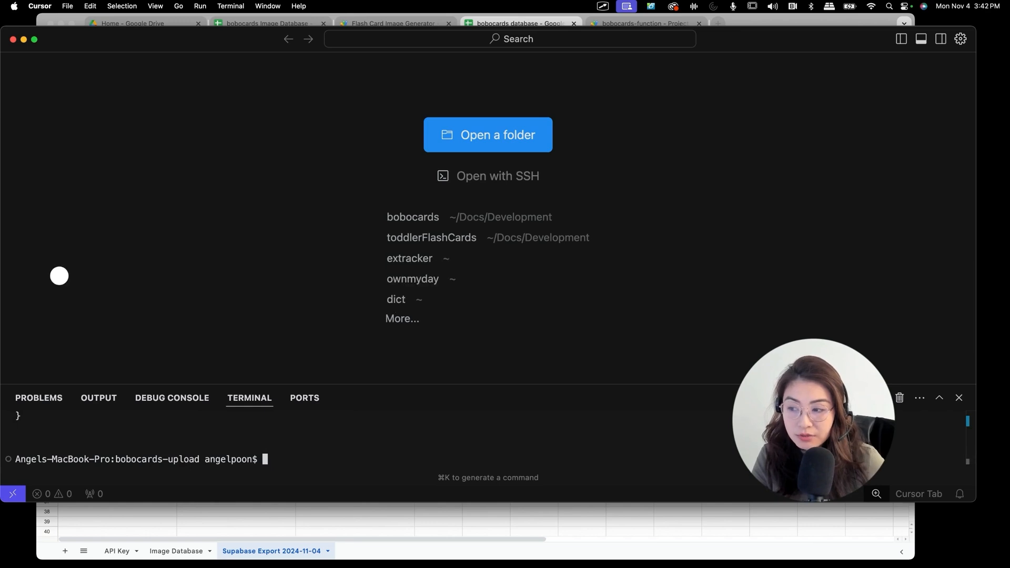
pyautogui.write('npm install @supabase/supabase-js node-fetch csv-parse dotenv')
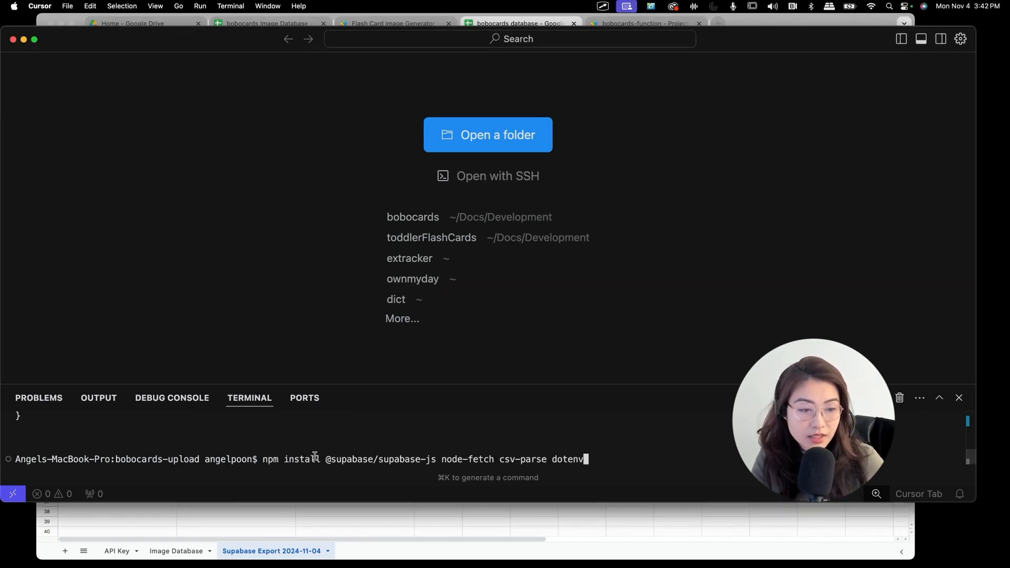
pyautogui.press('Return')
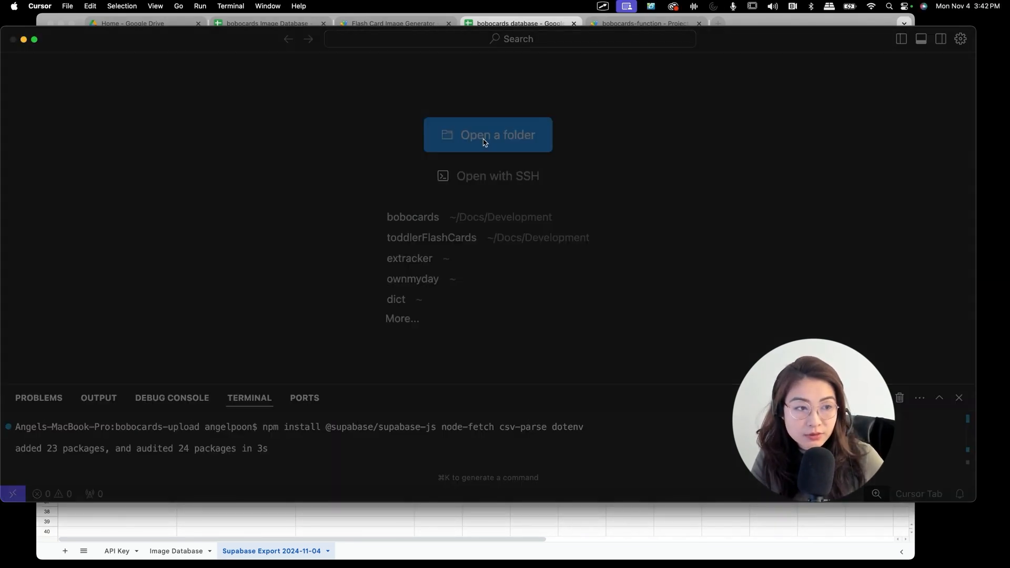
# Step: Open bobocards-upload as the workspace and create download_and_upload.js and .env with touch
pyautogui.click(488, 135)
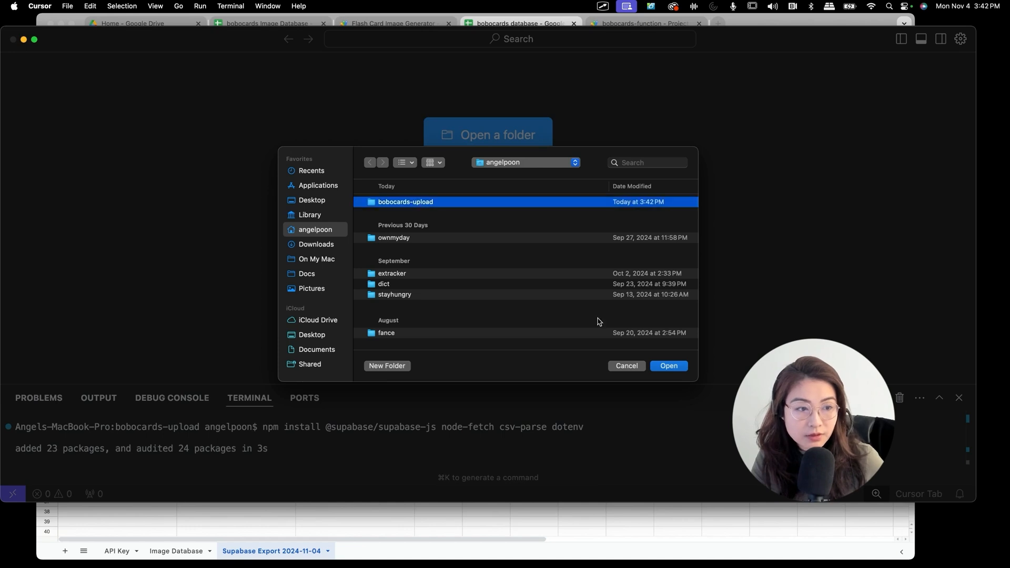
pyautogui.click(669, 367)
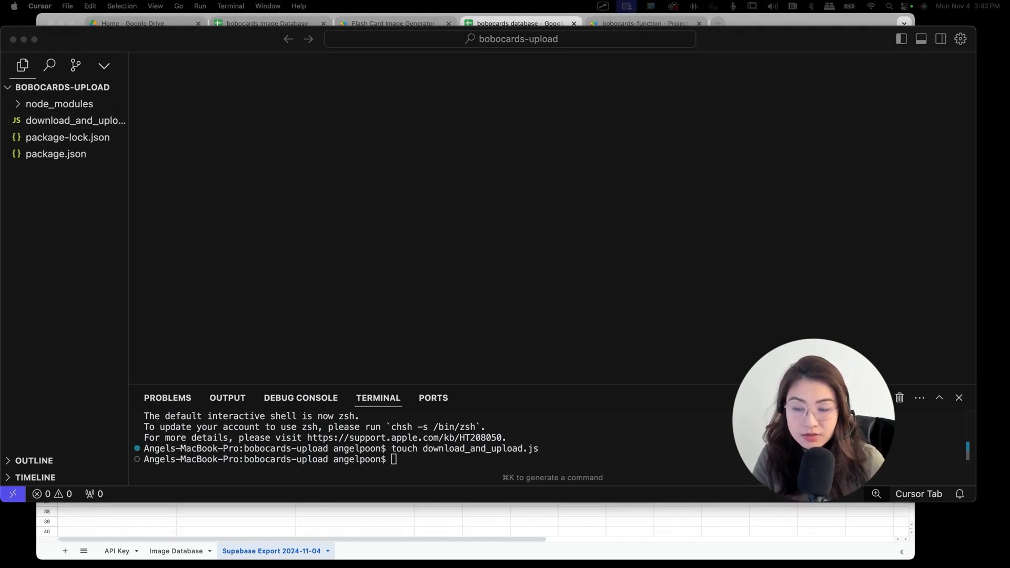
pyautogui.write('touch .env')
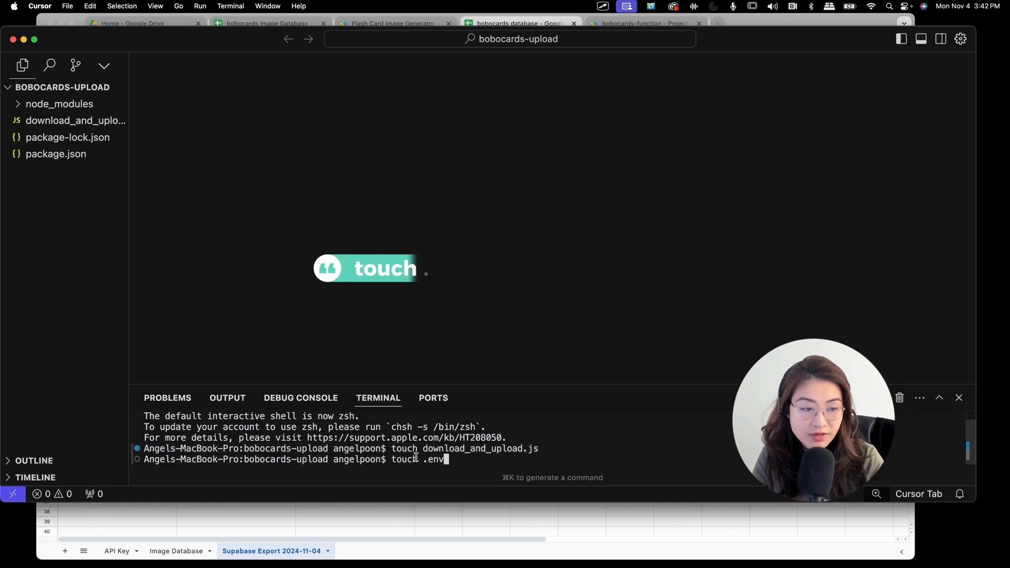
pyautogui.press('Return')
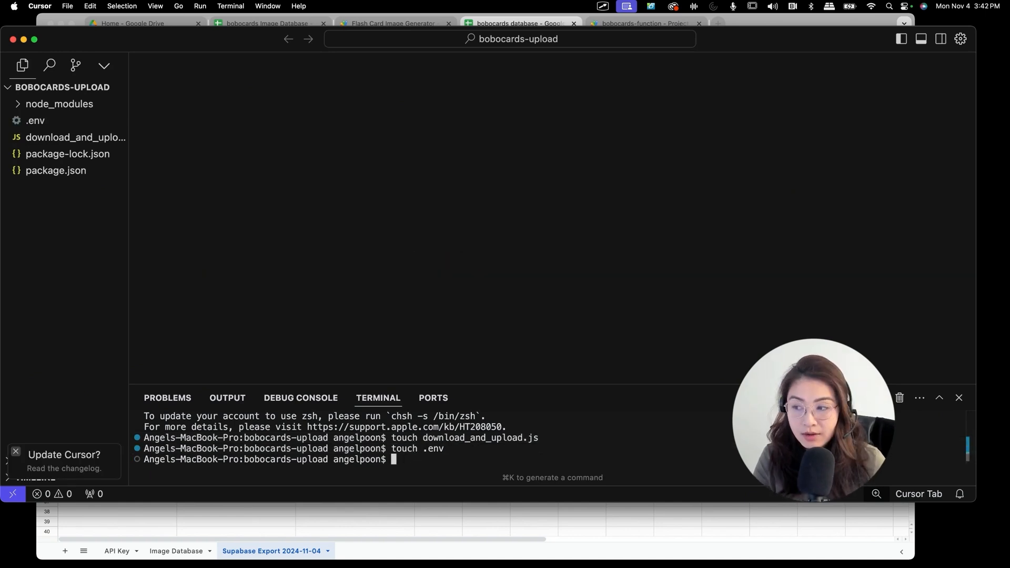
pyautogui.click(36, 120)
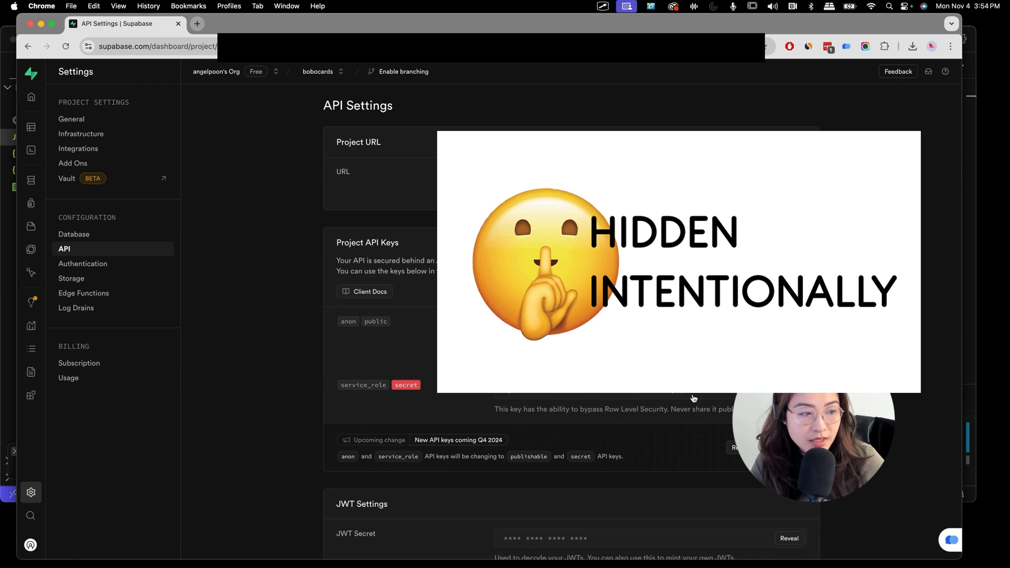
# Step: Switch browser tabs to the Supabase project's API settings showing the URL and keys
pyautogui.click(516, 23)
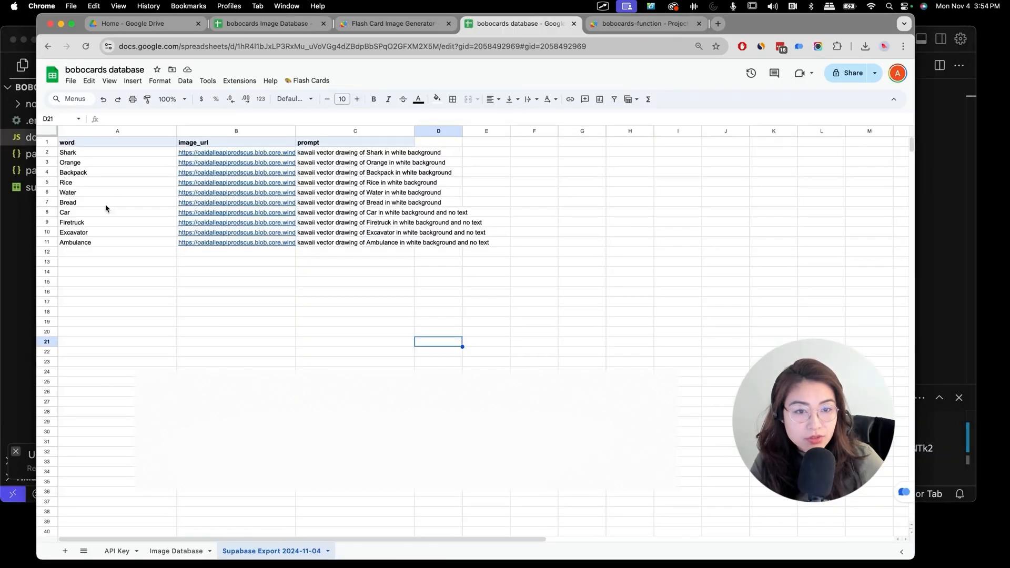
pyautogui.click(639, 23)
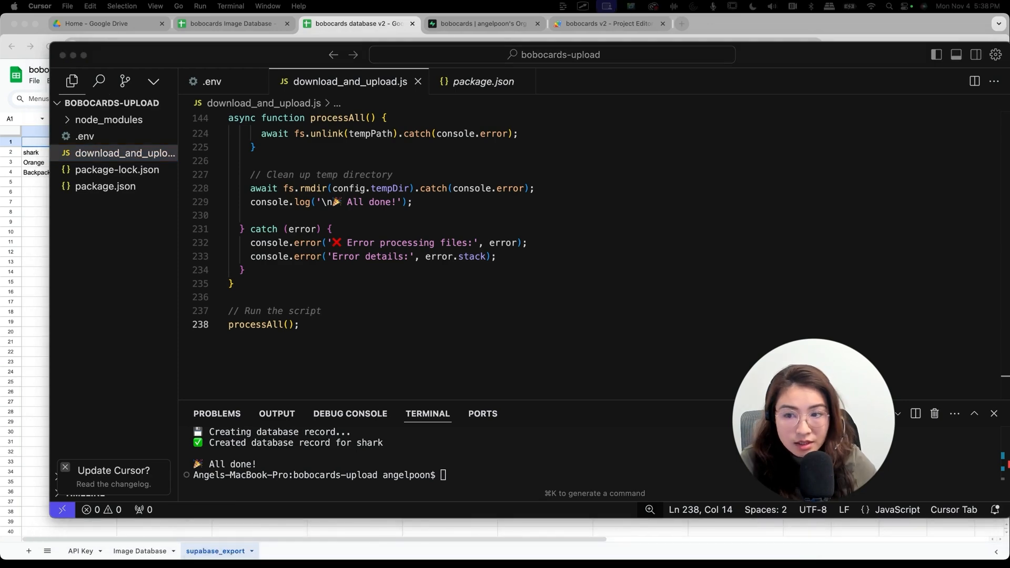
# Step: Run node download_and_upload.js on supabase_export.csv, then check the flashcards table in Supabase
pyautogui.click(127, 153)
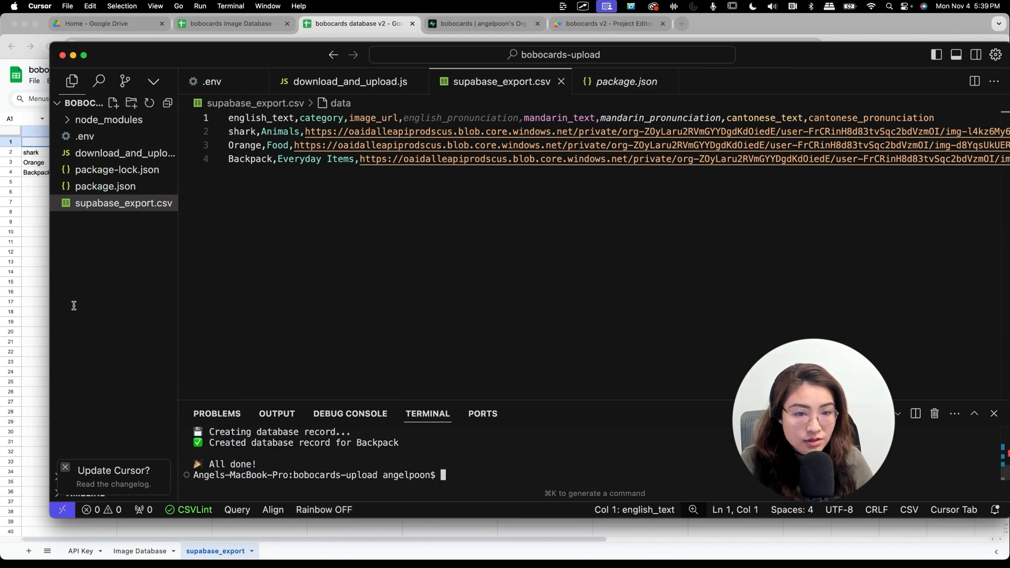
pyautogui.click(482, 23)
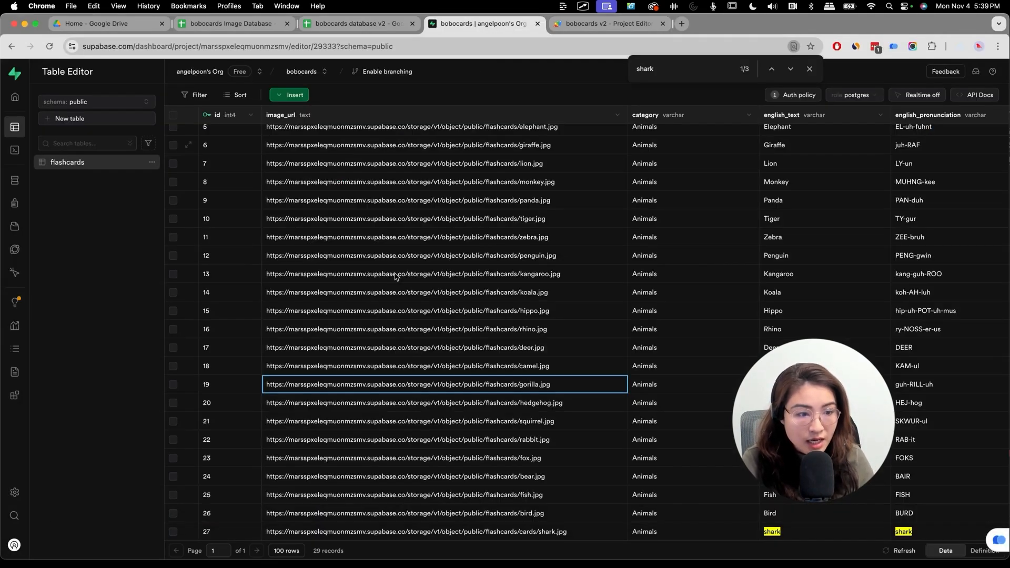
# Step: Scroll to rows 27–29 showing shark, Orange and Backpack, comparing against the spreadsheet
pyautogui.scroll(-3)
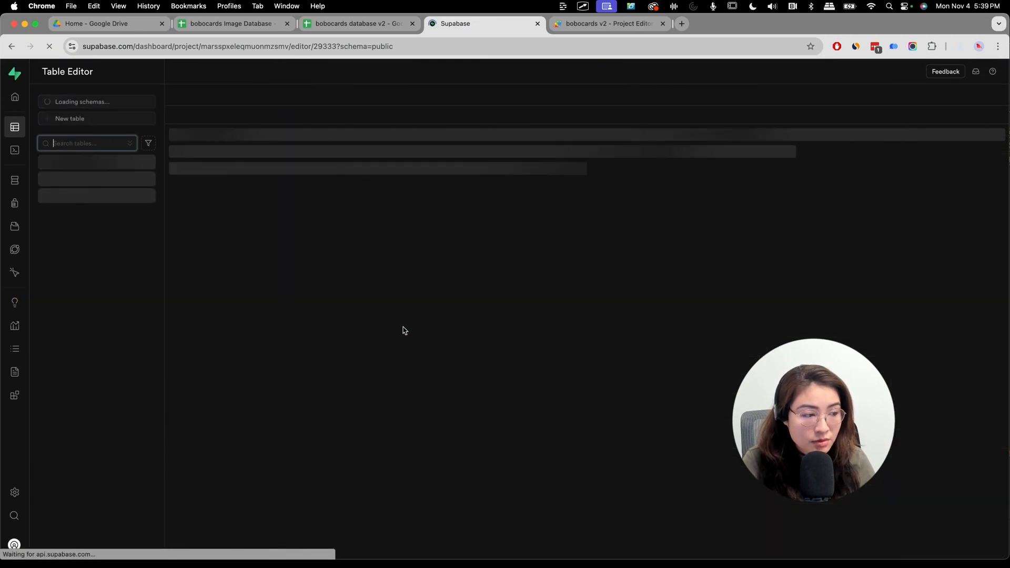
pyautogui.click(358, 23)
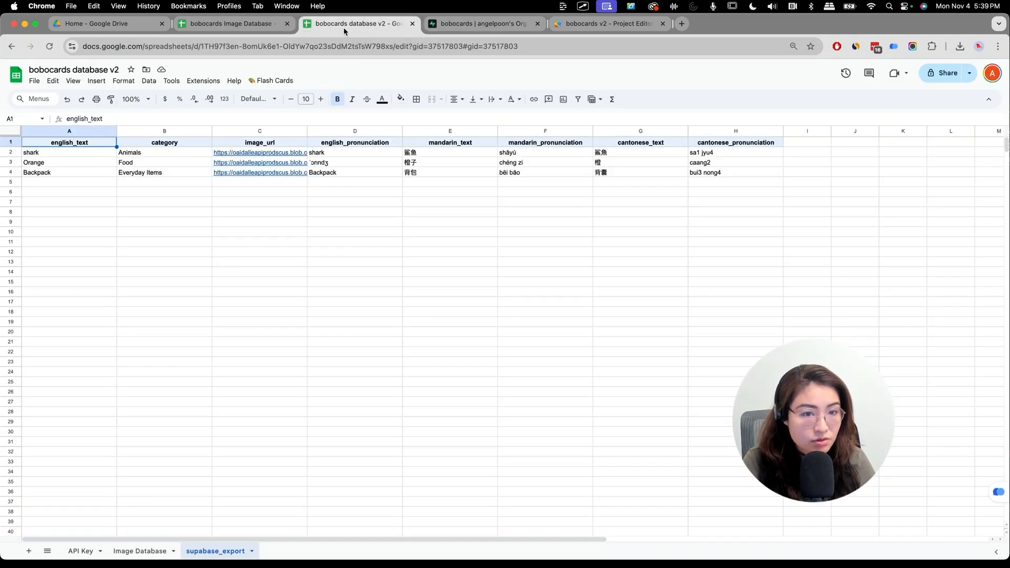
pyautogui.click(480, 23)
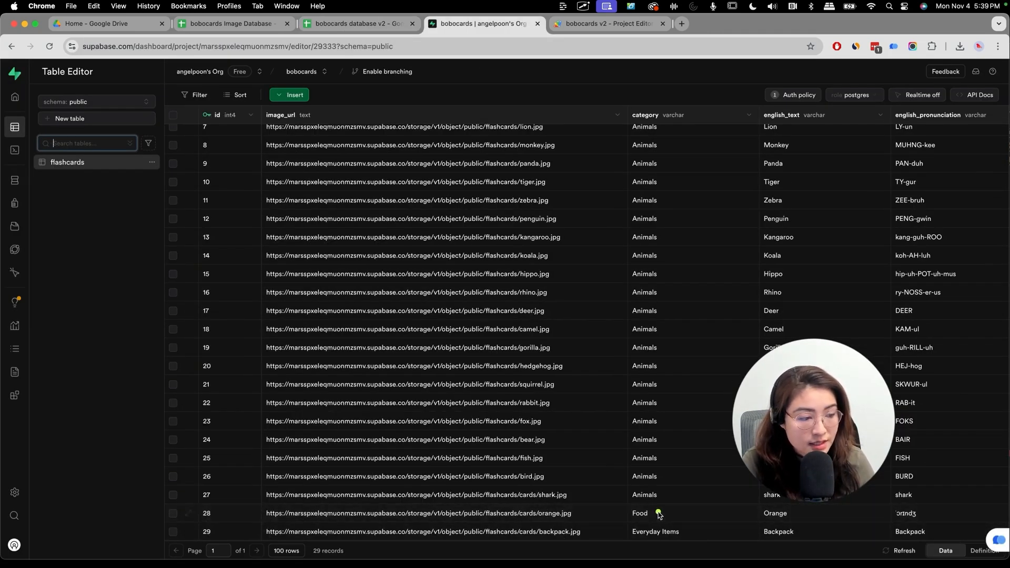
pyautogui.click(358, 23)
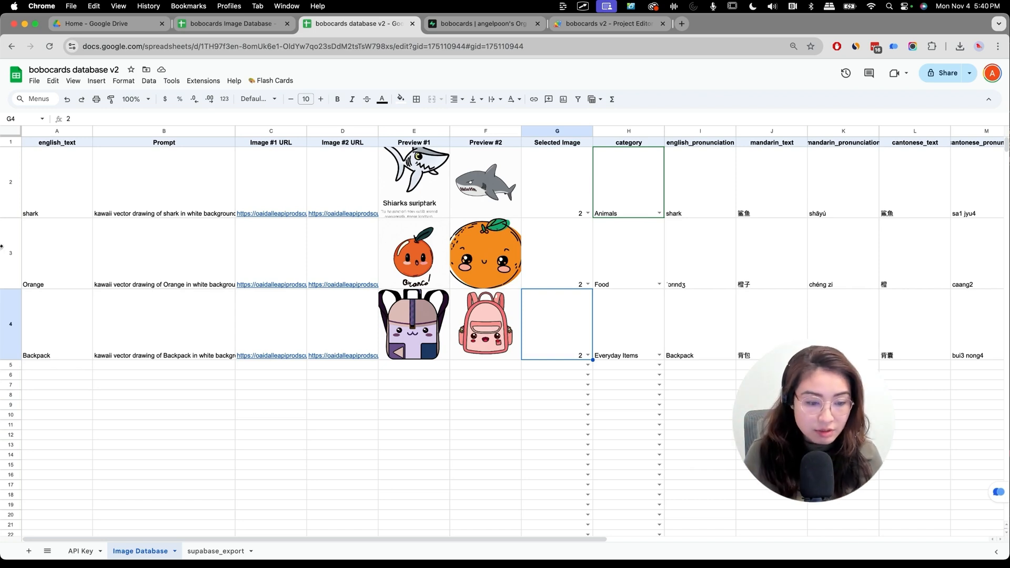
# Step: Compare the supabase_export and Image Database sheets, ending on the bobocards Image Database word list
pyautogui.click(215, 551)
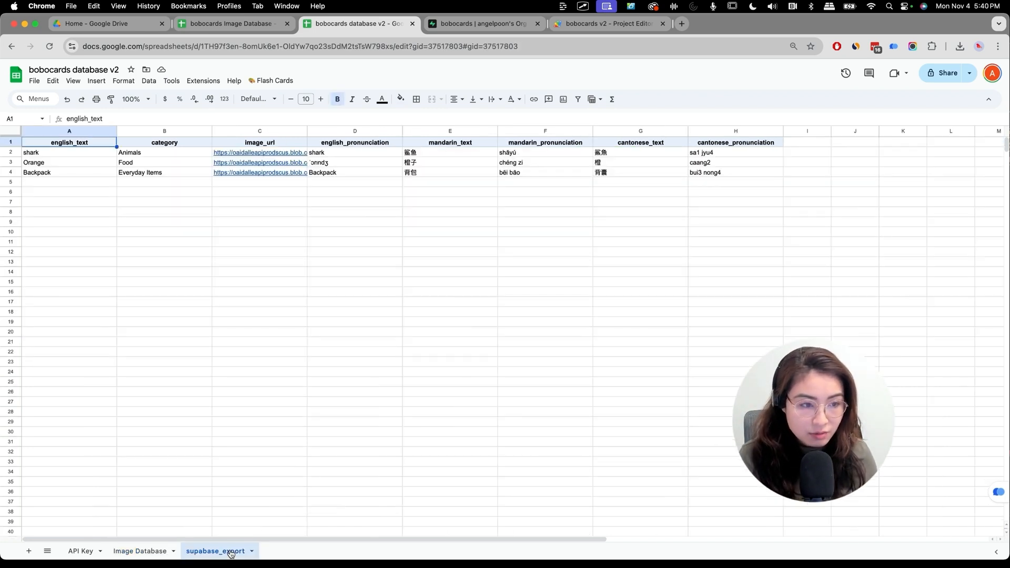
pyautogui.click(140, 550)
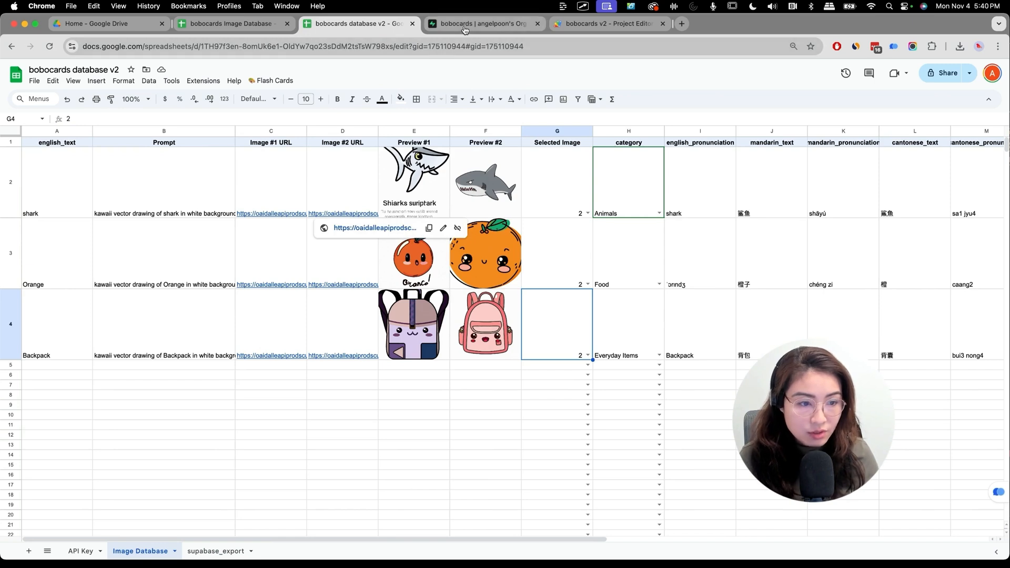
pyautogui.moveTo(285, 322)
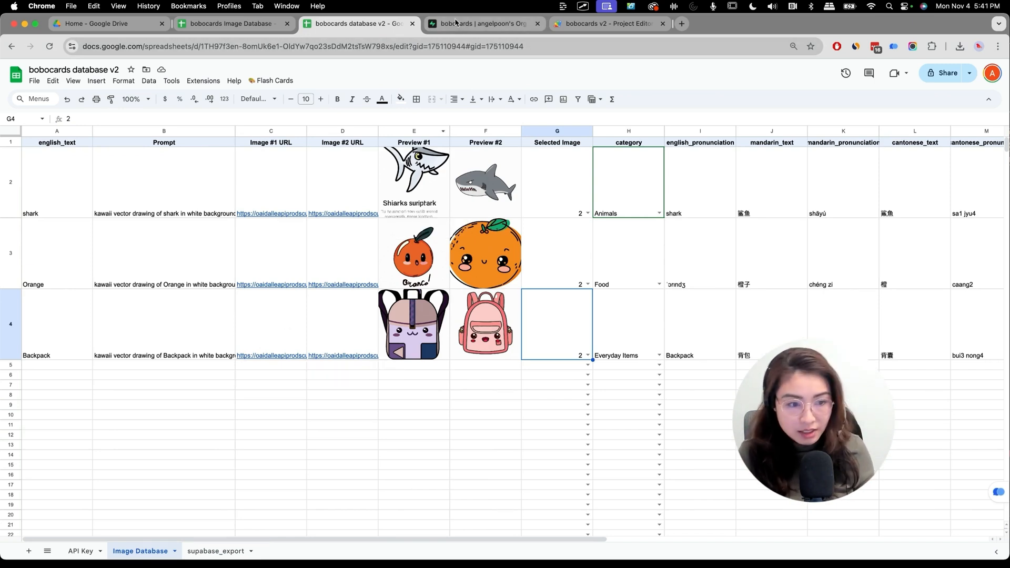
pyautogui.click(478, 24)
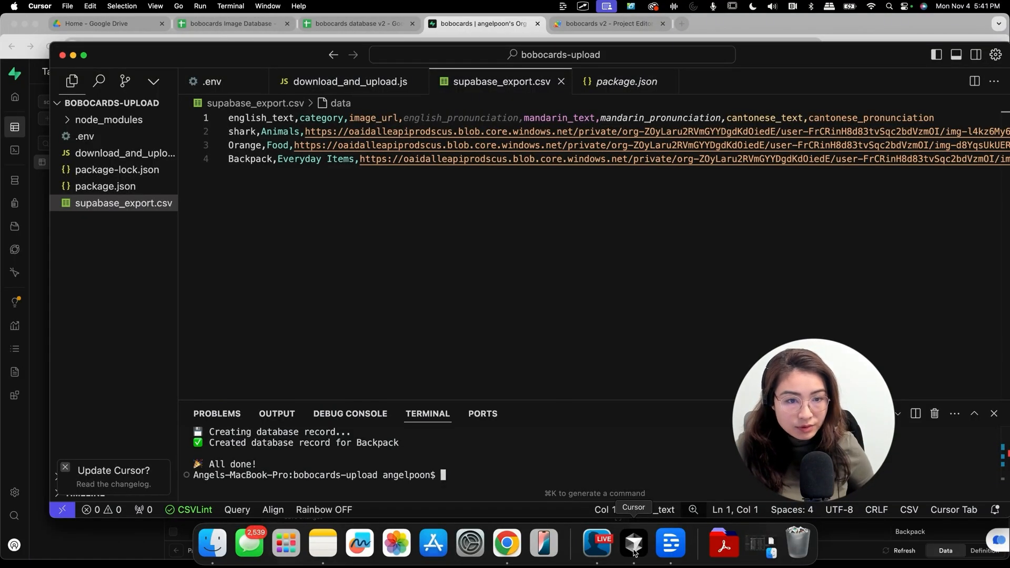
pyautogui.click(348, 82)
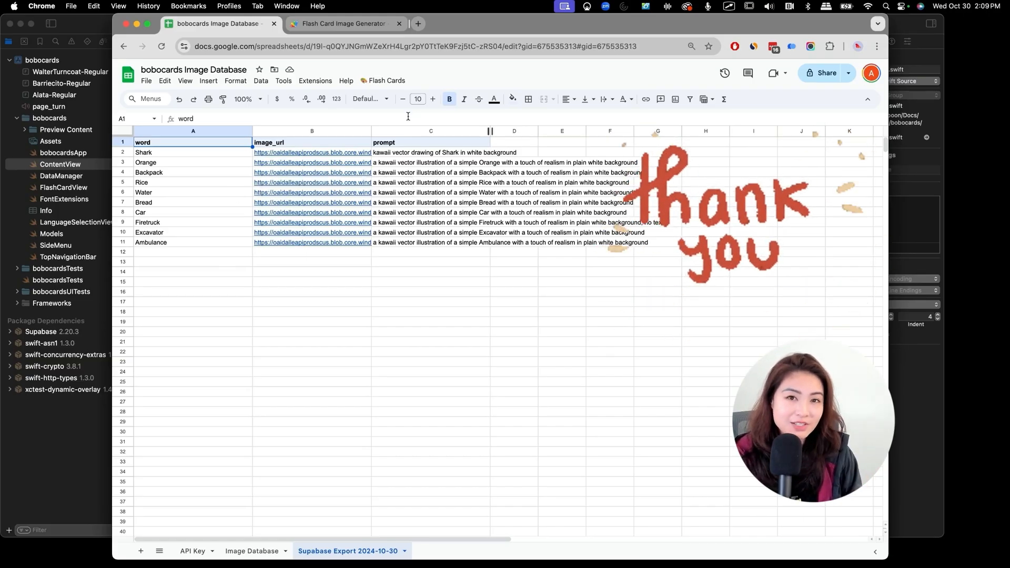
pyautogui.moveTo(670, 544)
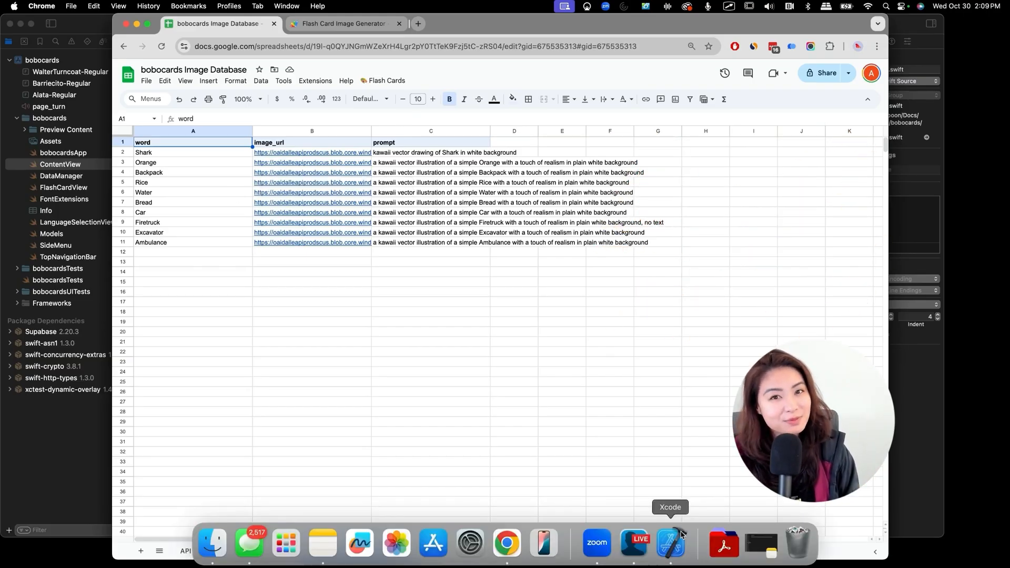